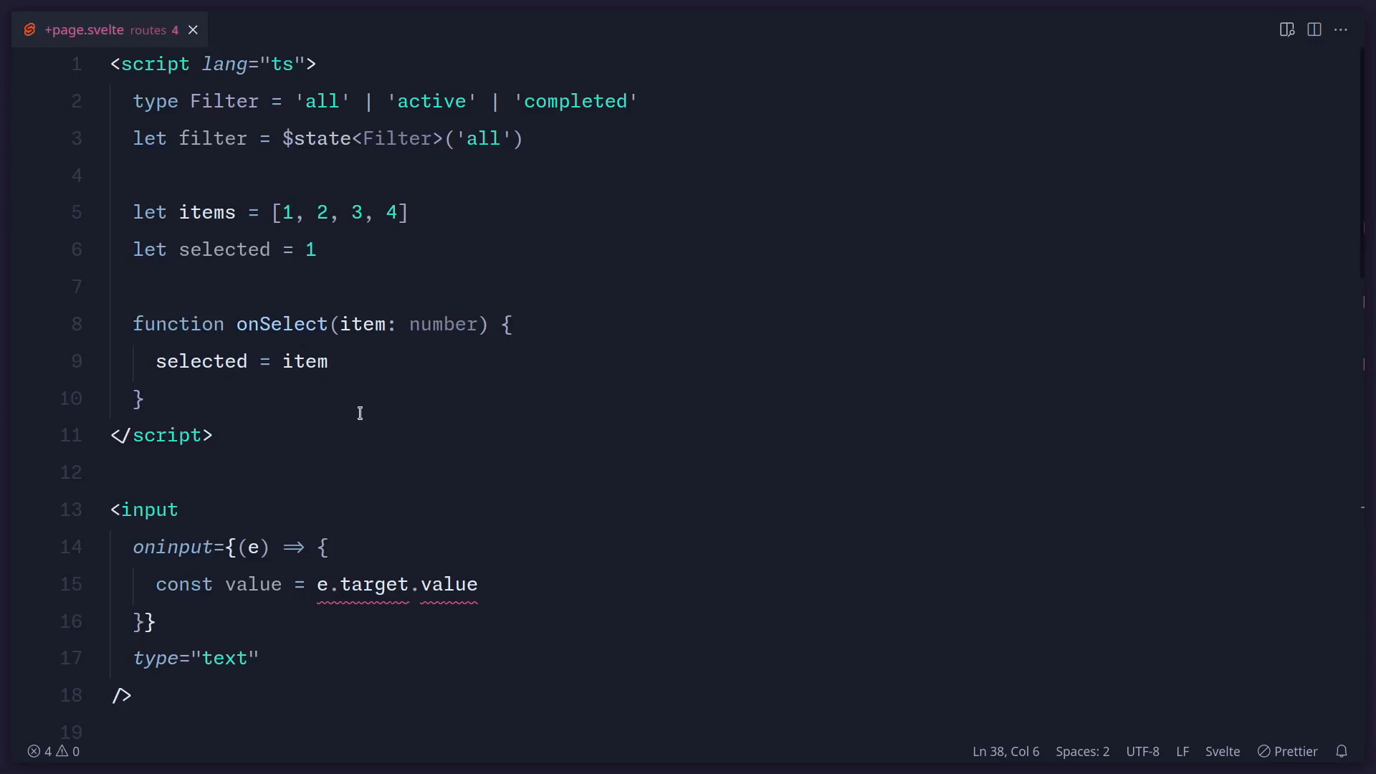
- Wrap e.target on line 15 as (e.target as HTMLInputElement) before reading .value
{"action": "scroll", "scroll_direction": "down", "scroll_amount": 3}
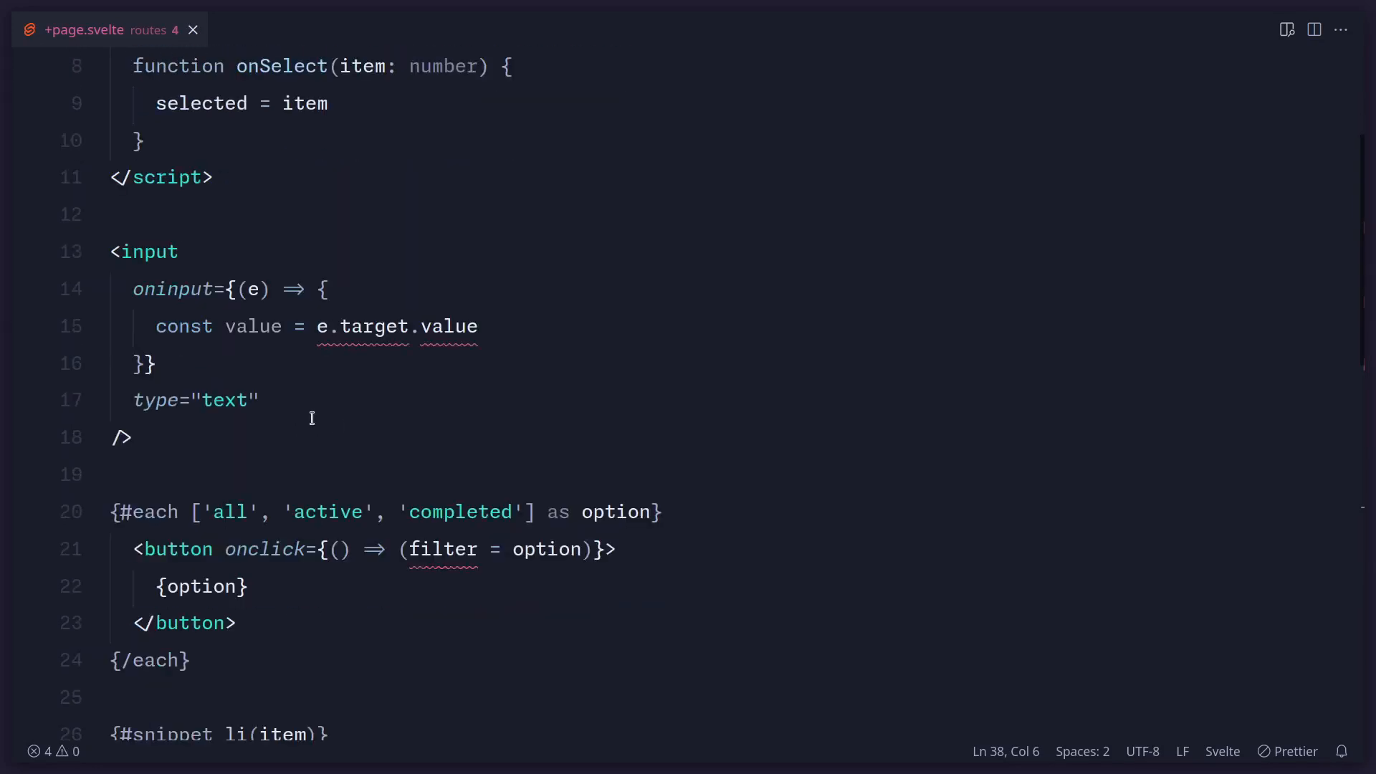
{"action": "mouse_move", "coordinate": [364, 325]}
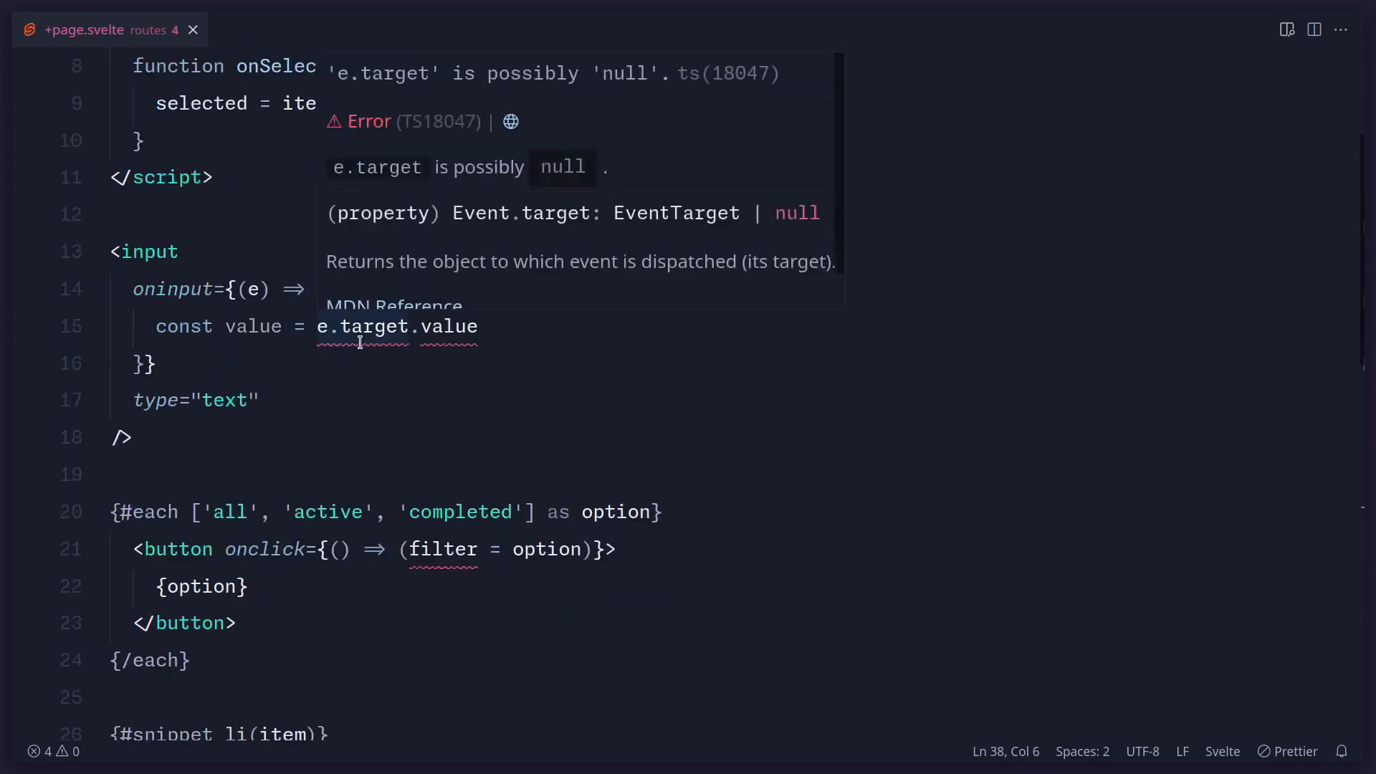
{"action": "mouse_move", "coordinate": [403, 306]}
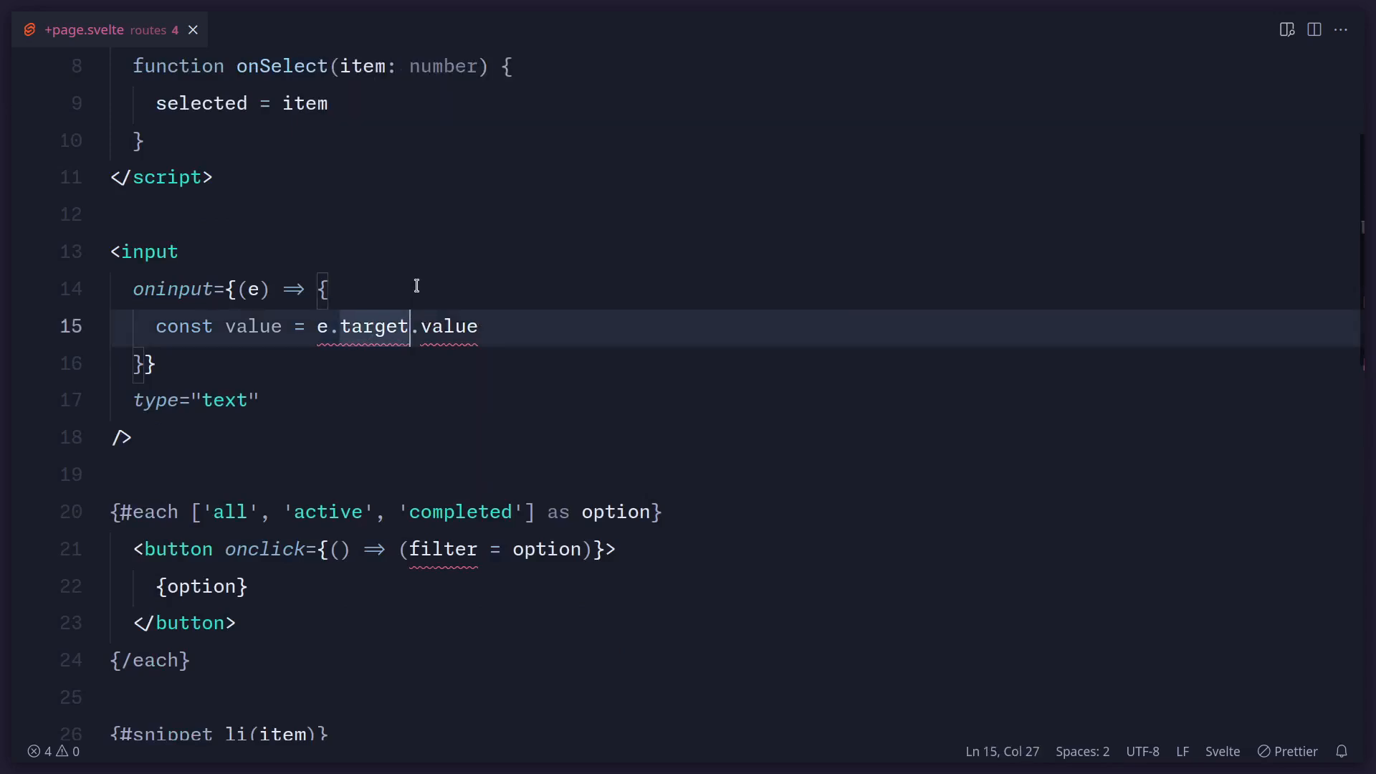
{"action": "type", "text": "?"}
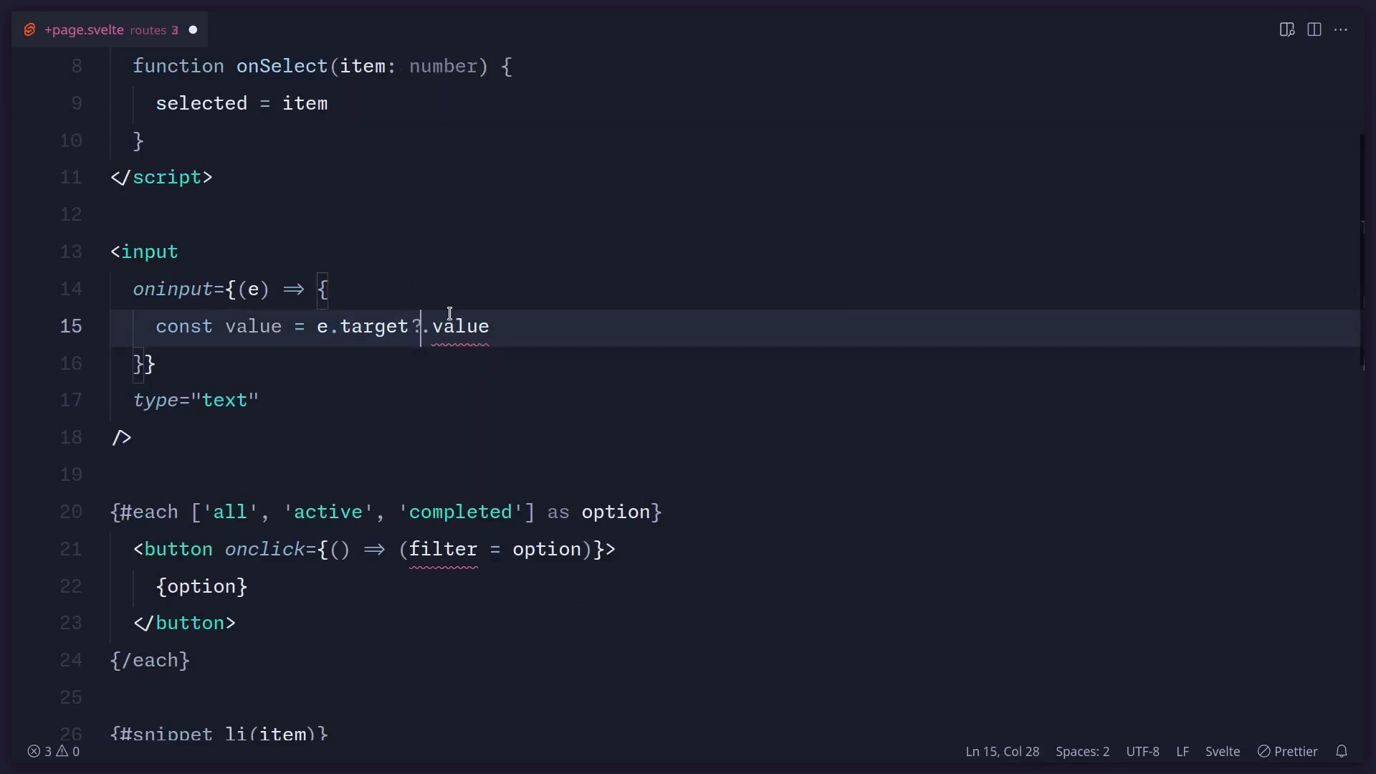
{"action": "mouse_move", "coordinate": [461, 326]}
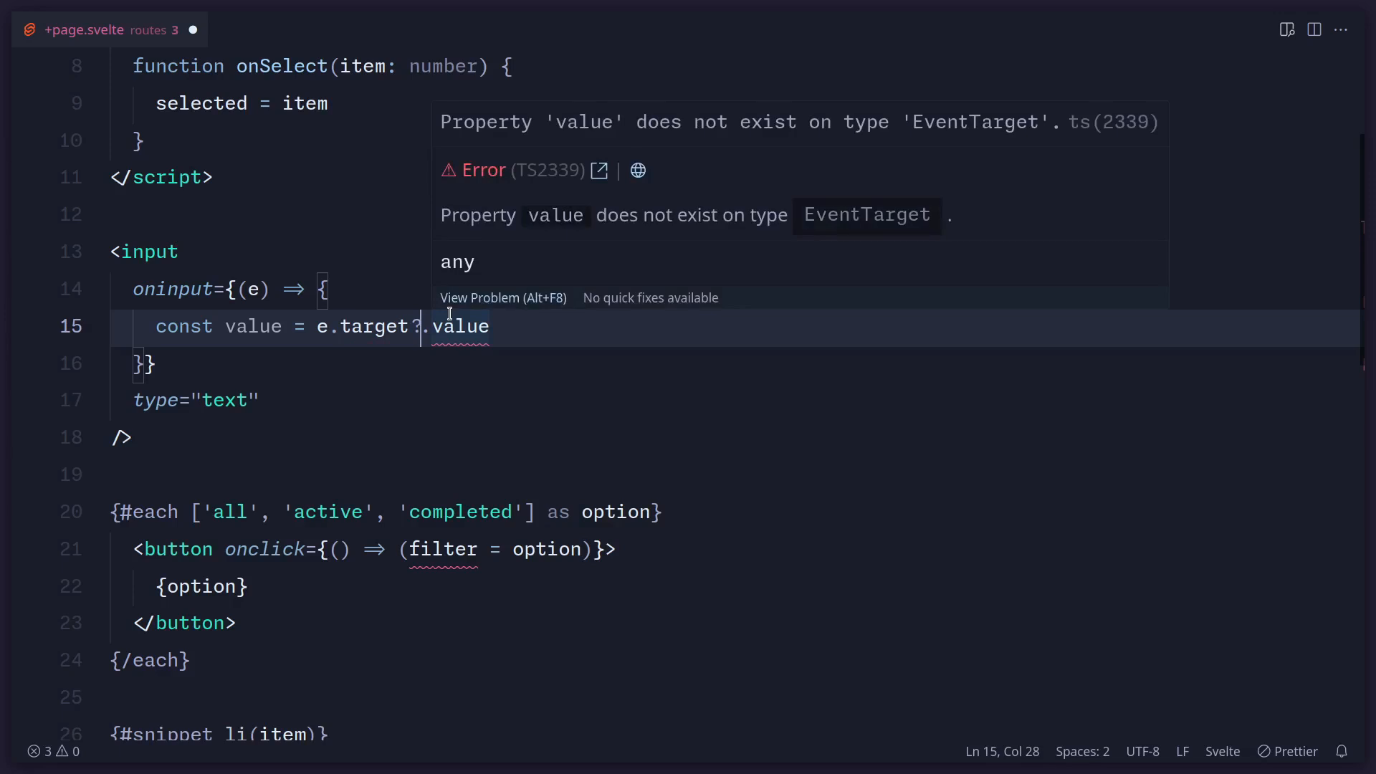
{"action": "mouse_move", "coordinate": [417, 340]}
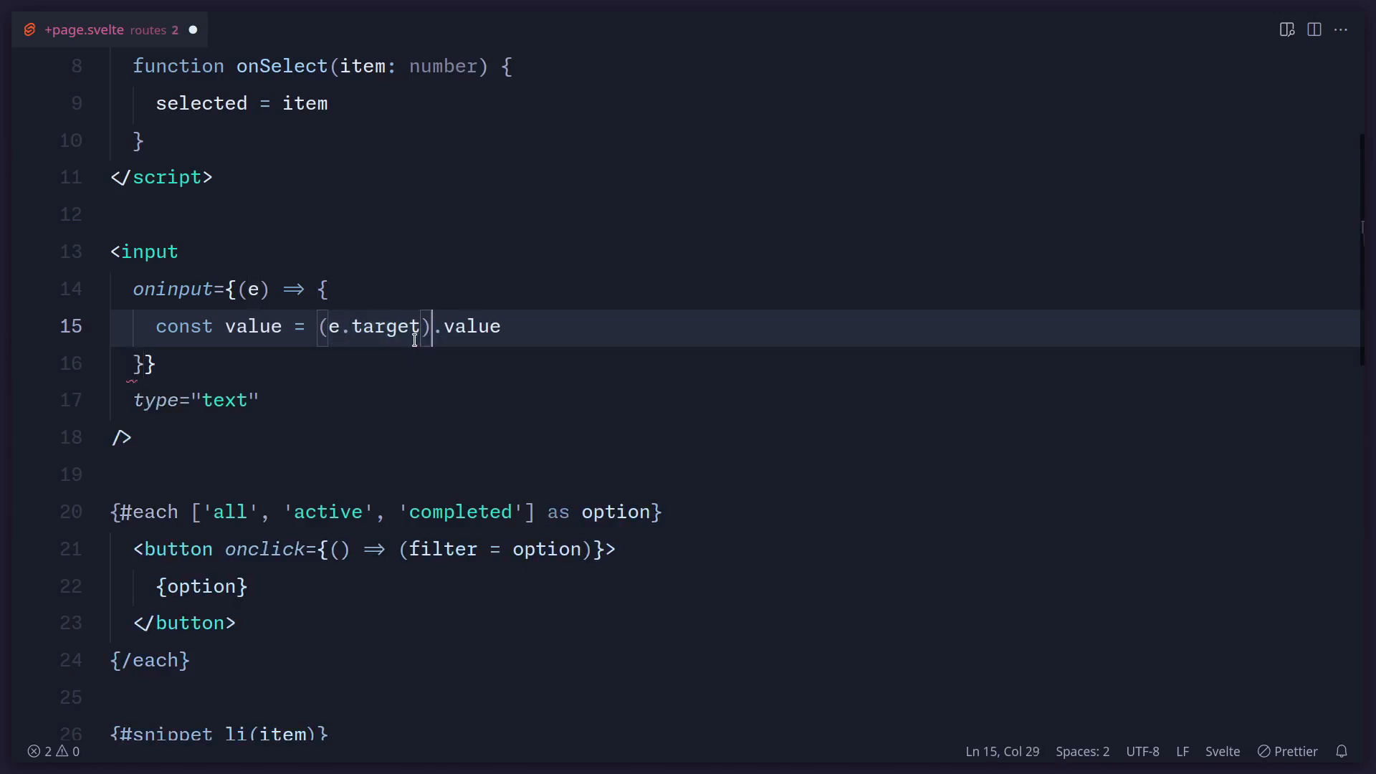
{"action": "type", "text": "as HTMLIn"}
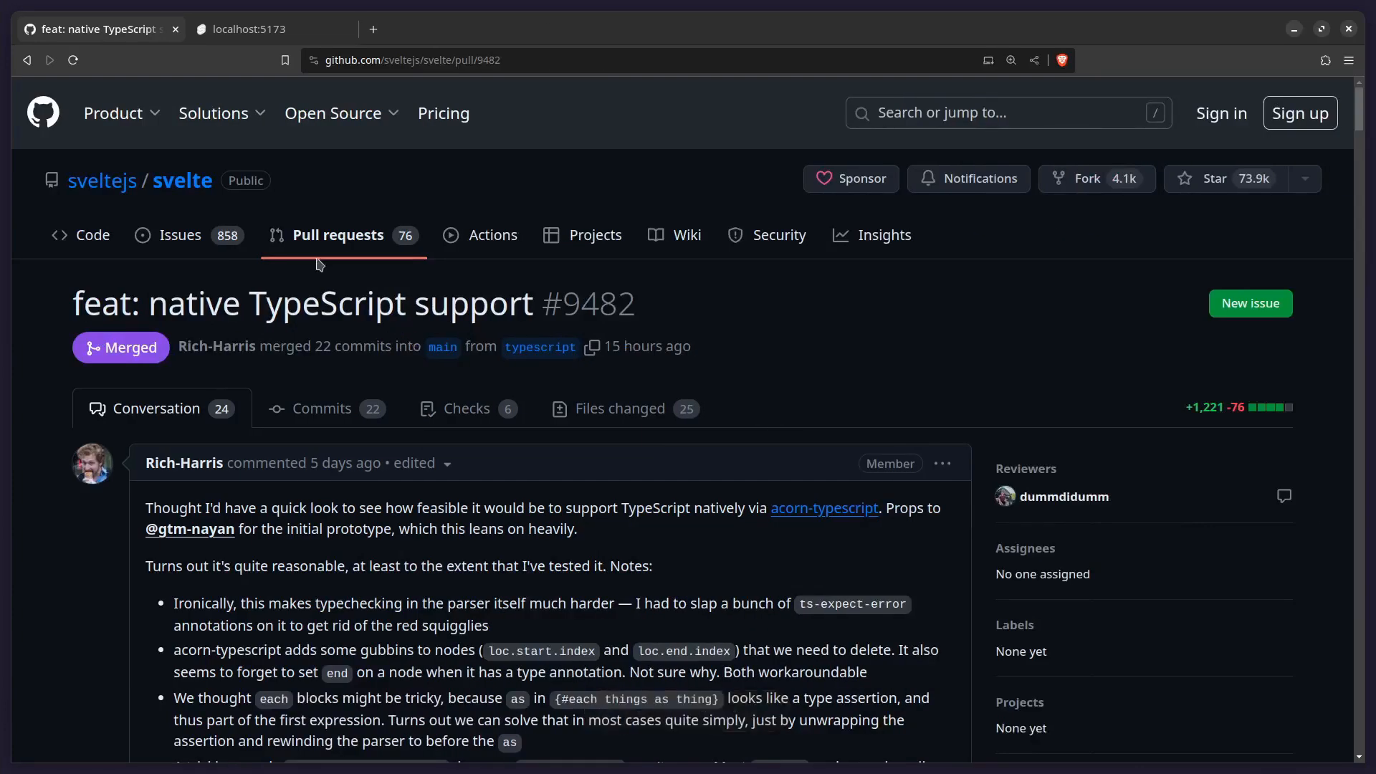
{"action": "left_click", "coordinate": [249, 28]}
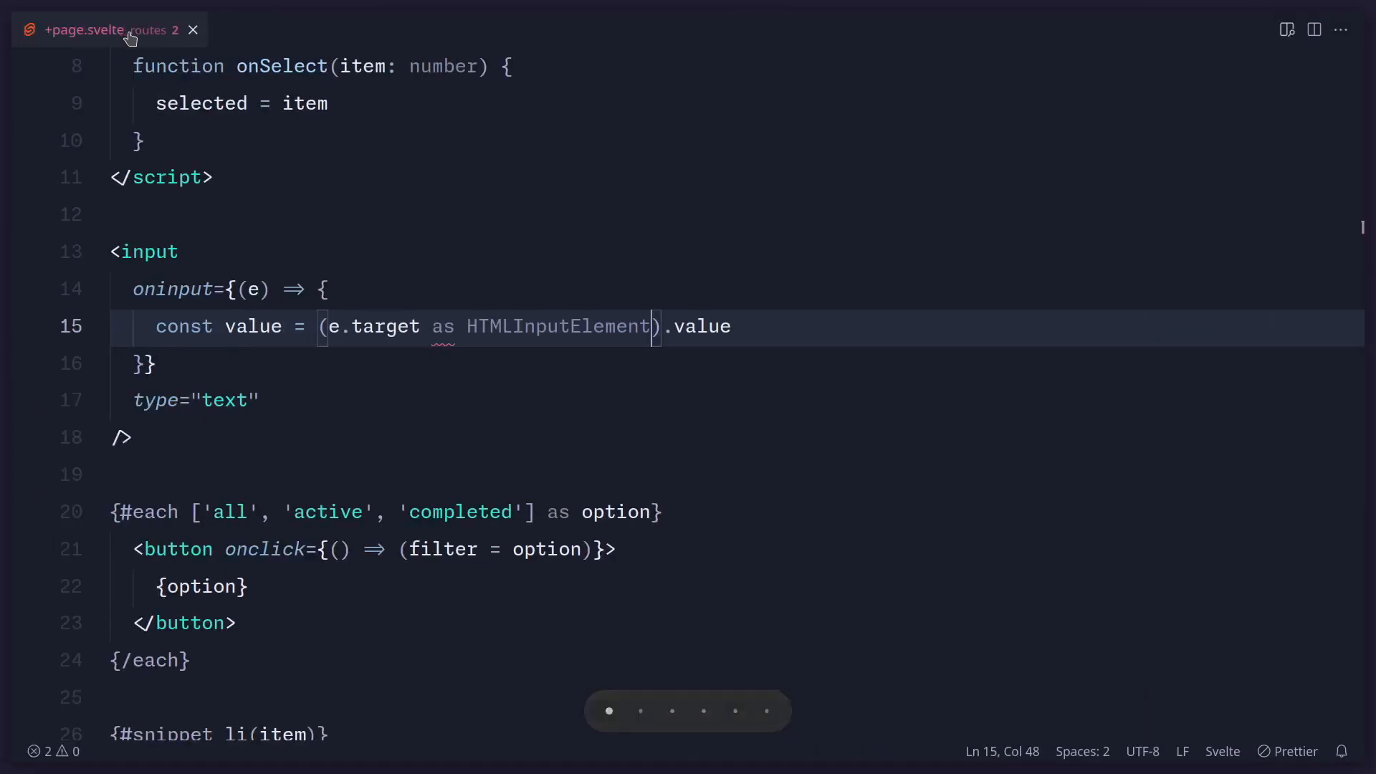
{"action": "mouse_move", "coordinate": [443, 329]}
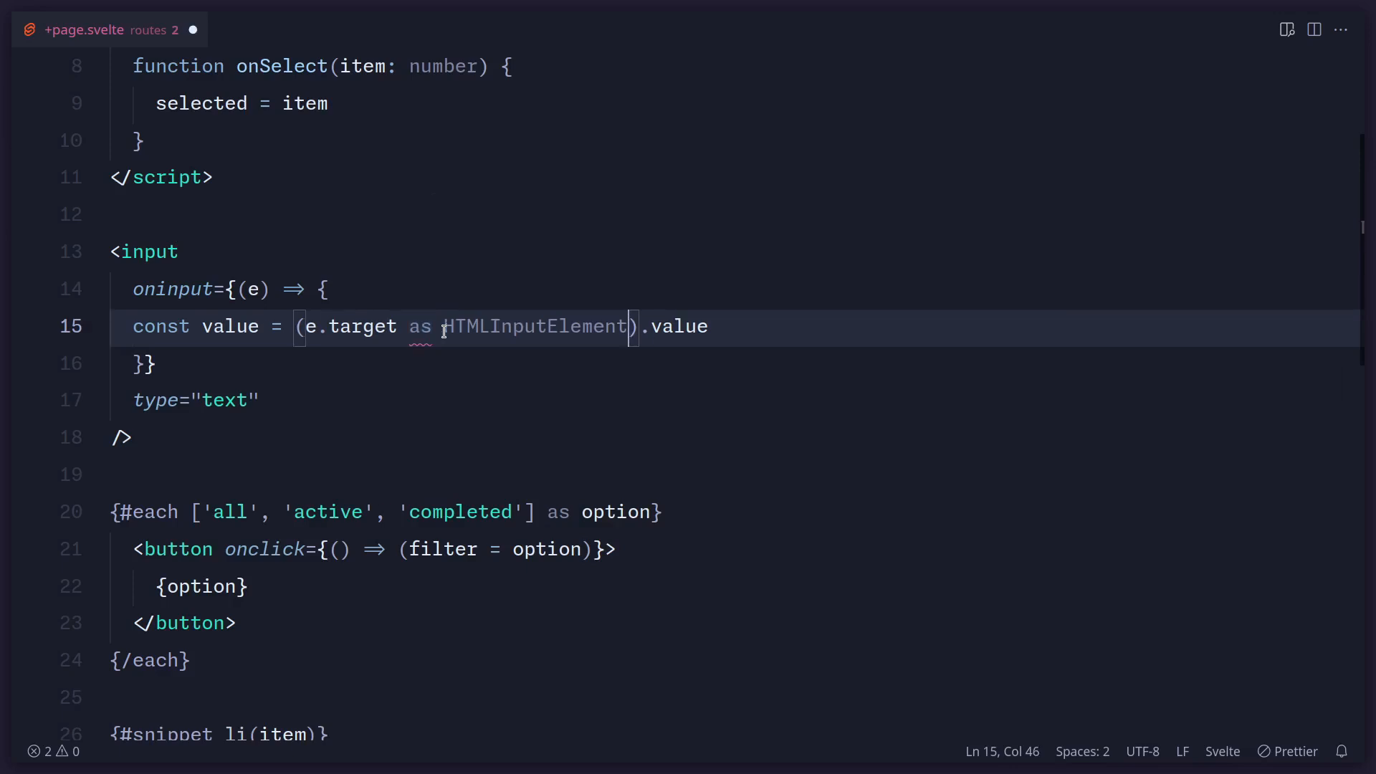
- Open package.json to see svelte pinned at 5.0.0-next.8 in devDependencies
{"action": "left_click", "coordinate": [302, 29]}
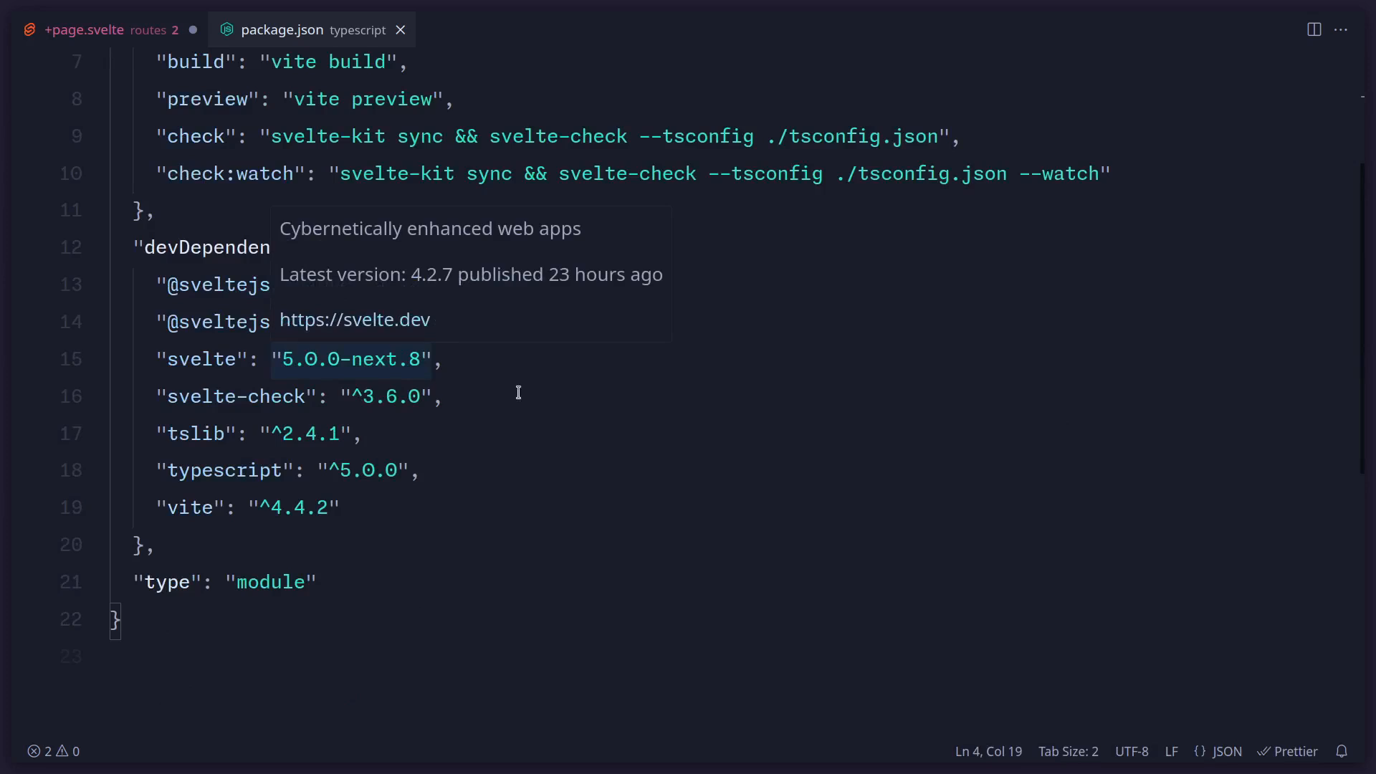
{"action": "mouse_move", "coordinate": [531, 391]}
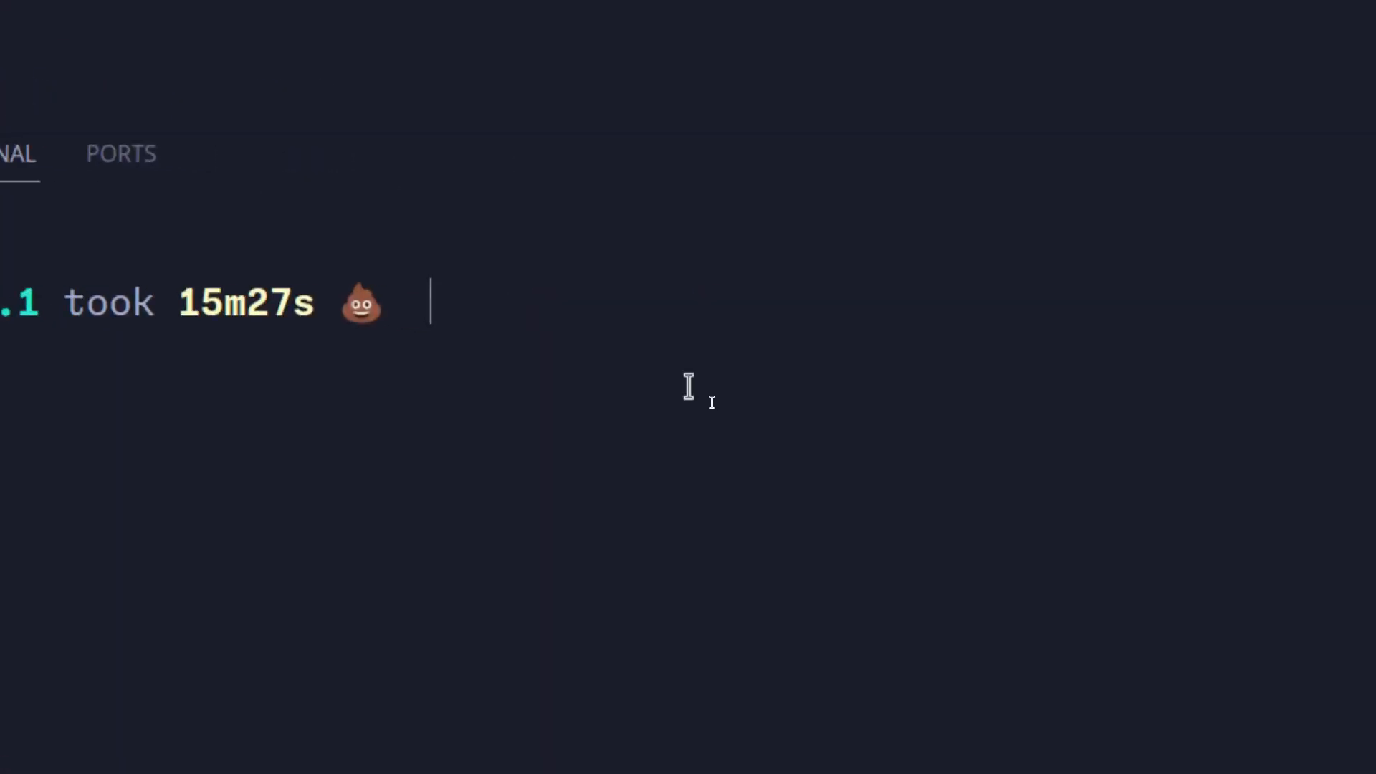
- Run 'pnpm add svelte@next' to install Svelte 5.0.0-next.9, then start the dev server
{"action": "type", "text": "npm create svelte"}
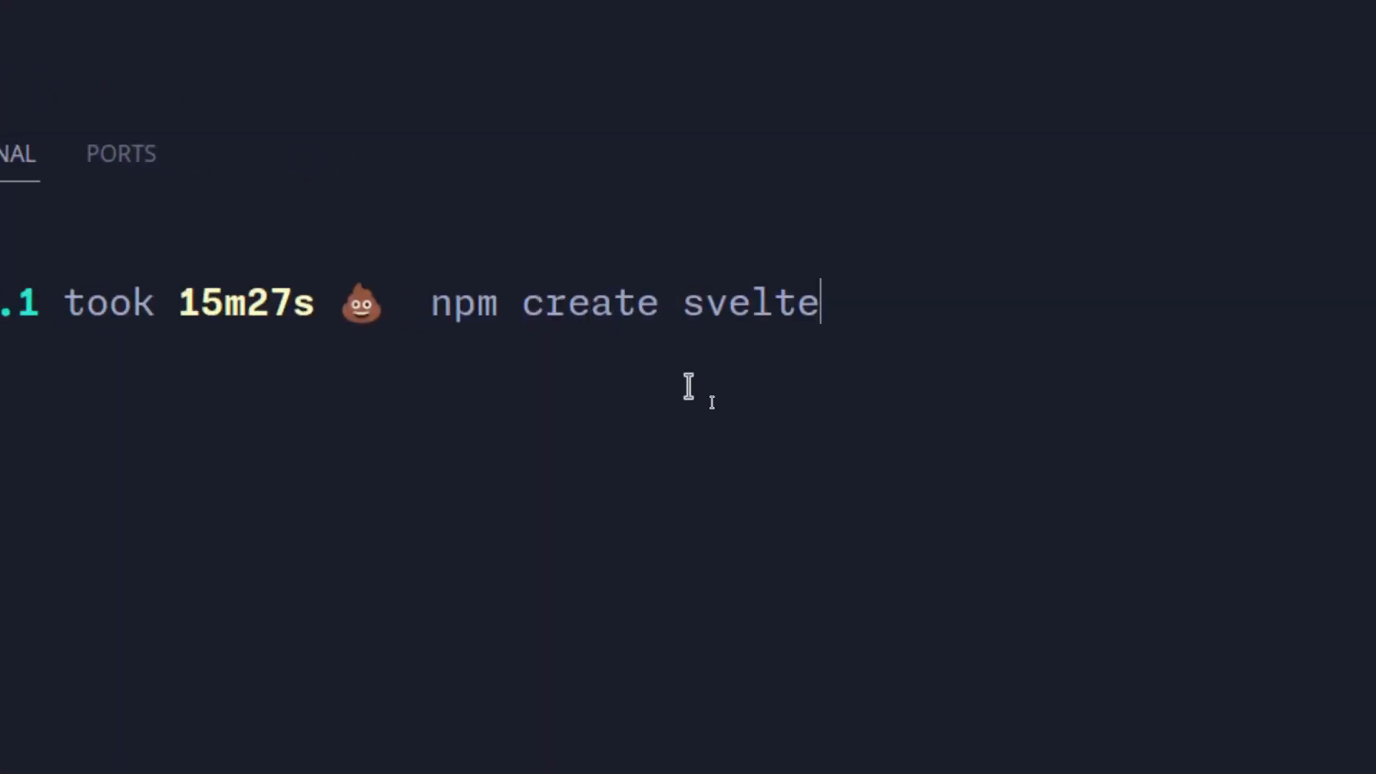
{"action": "type", "text": "@latest"}
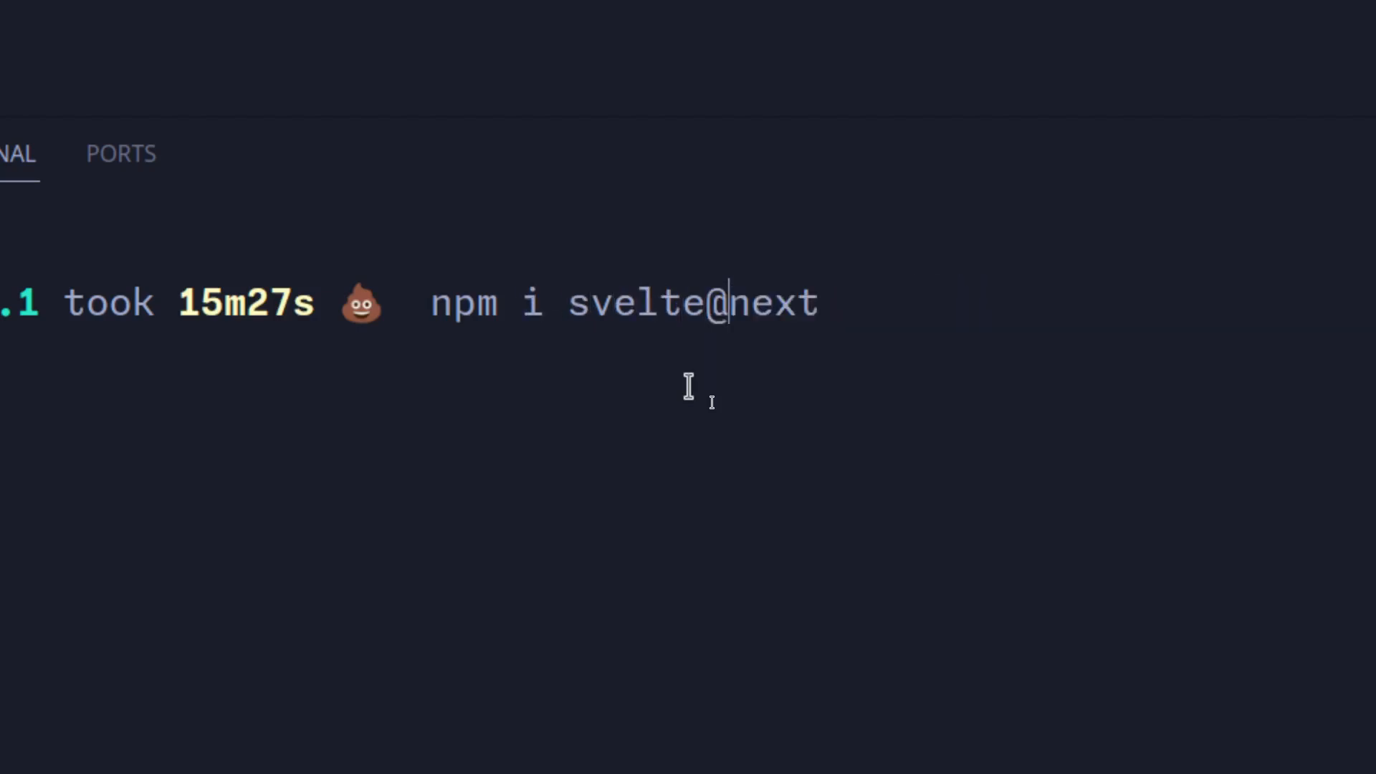
{"action": "type", "text": "la"}
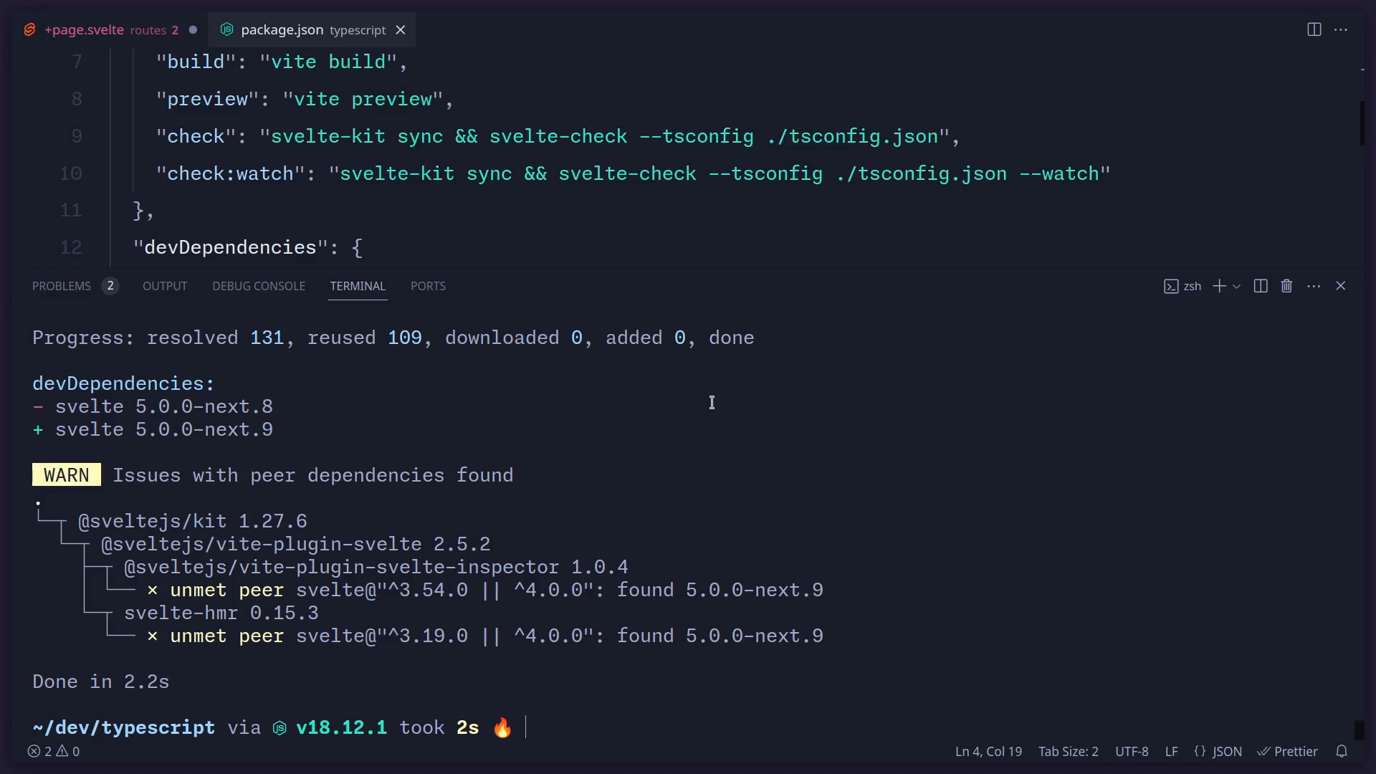
{"action": "type", "text": "pnpm add svelte@next"}
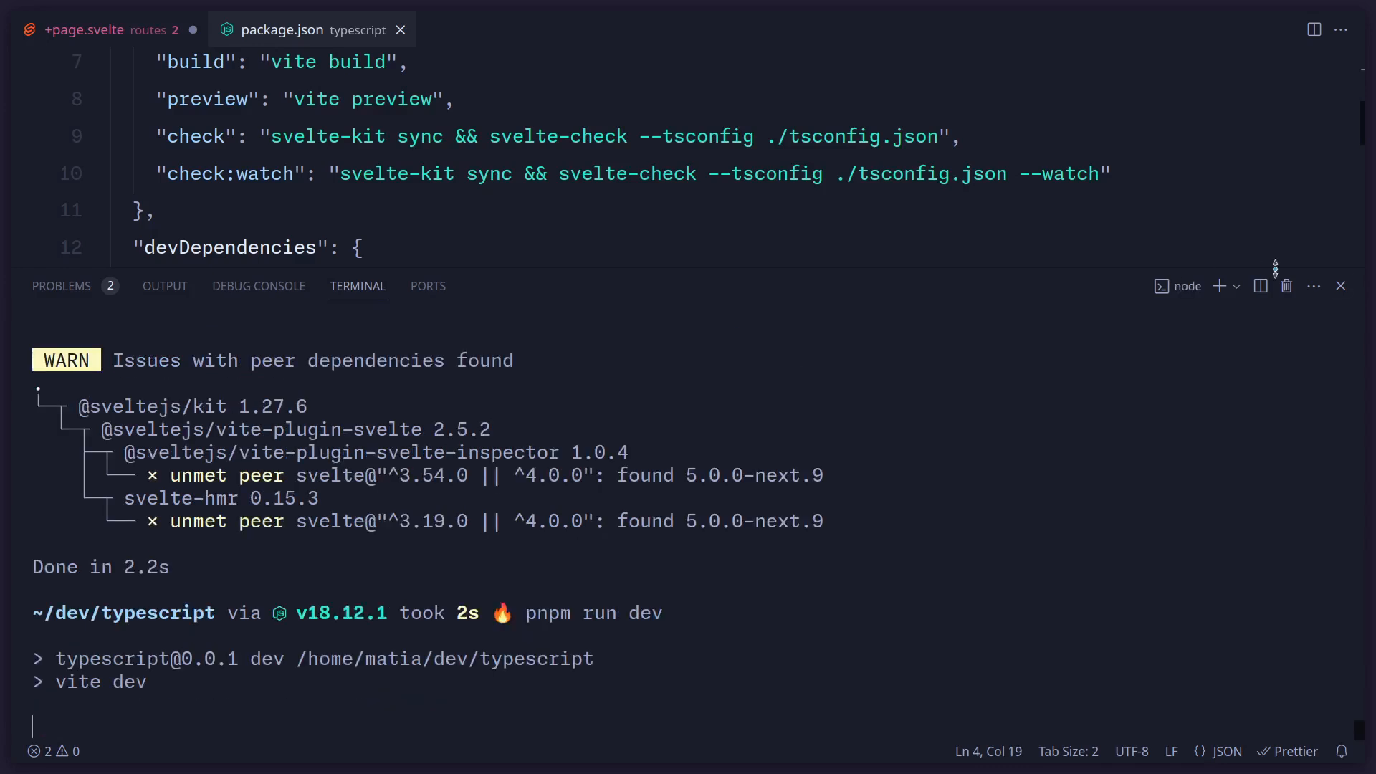
{"action": "left_click", "coordinate": [1340, 286]}
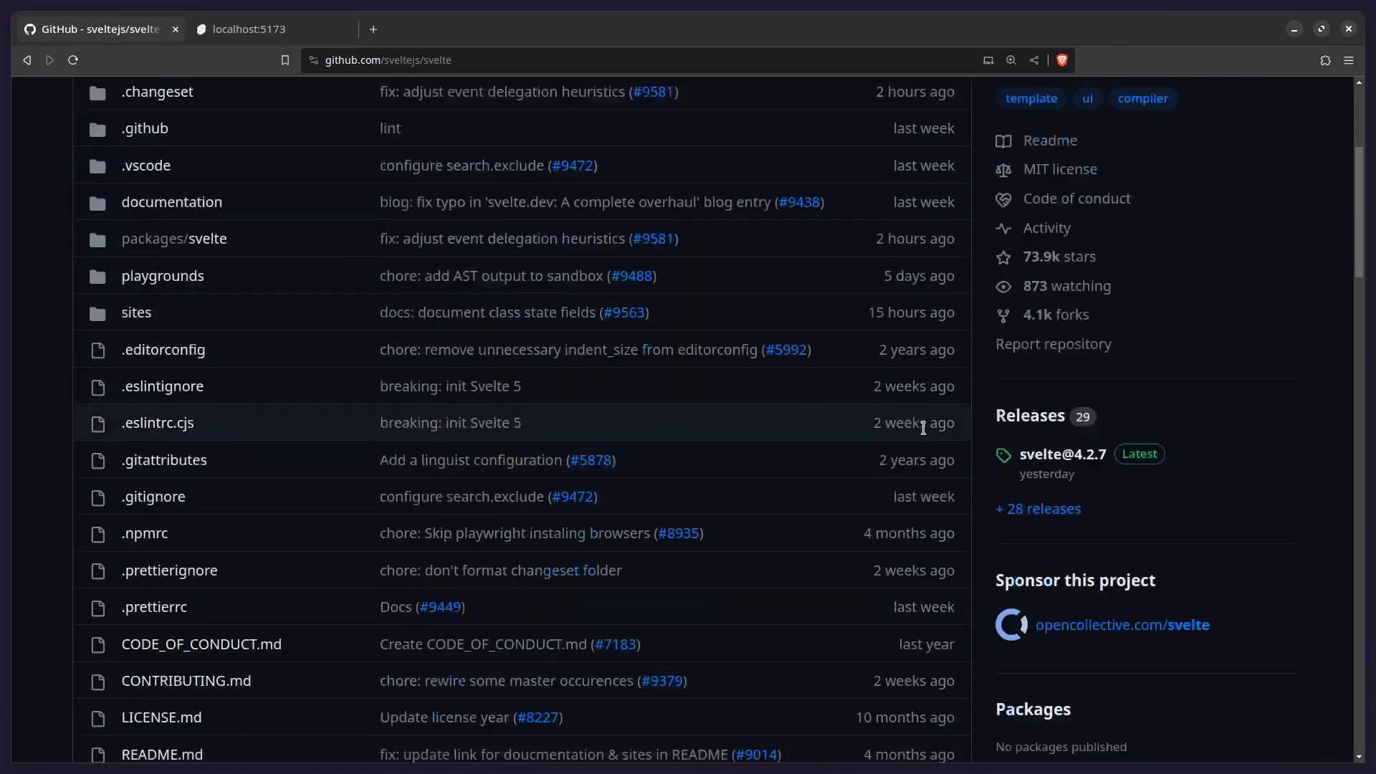
{"action": "scroll", "scroll_direction": "down", "scroll_amount": 3}
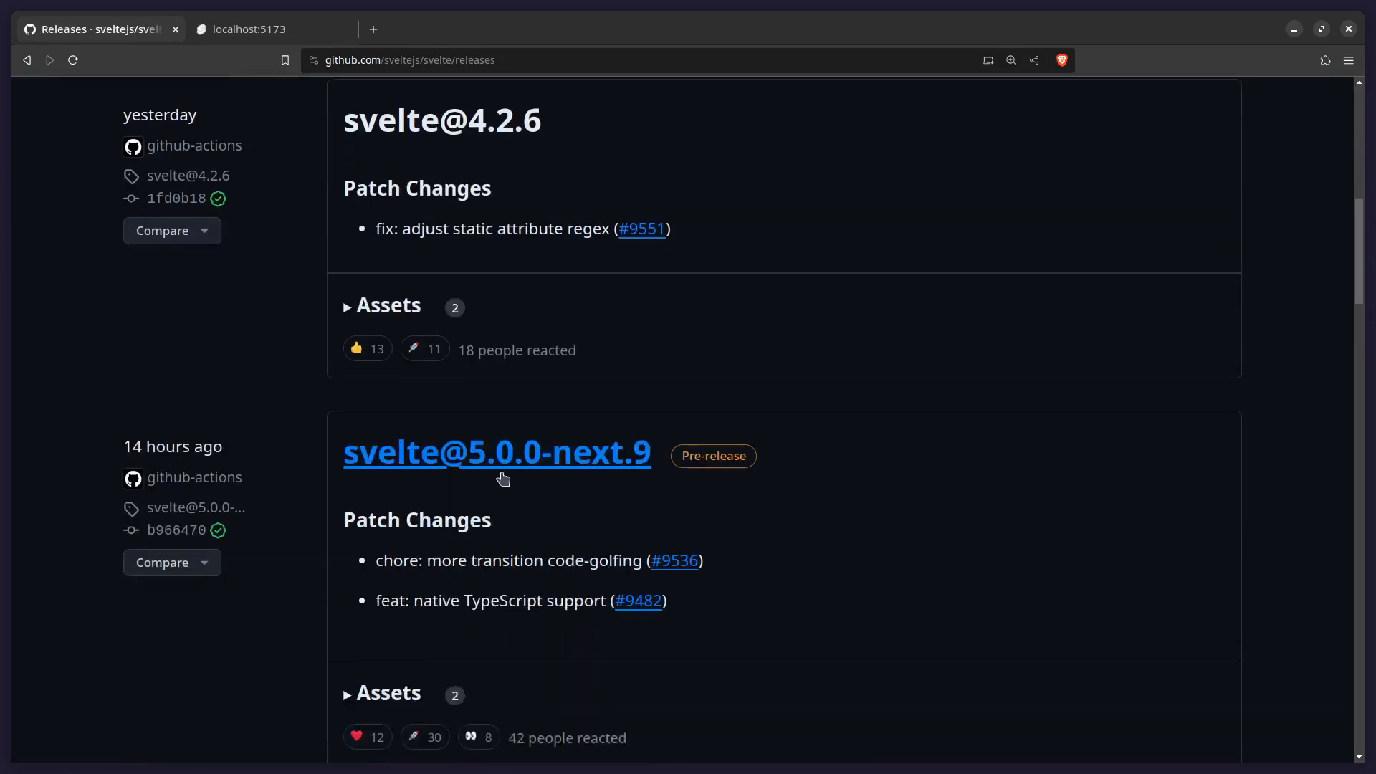
{"action": "scroll", "scroll_direction": "down", "scroll_amount": 3}
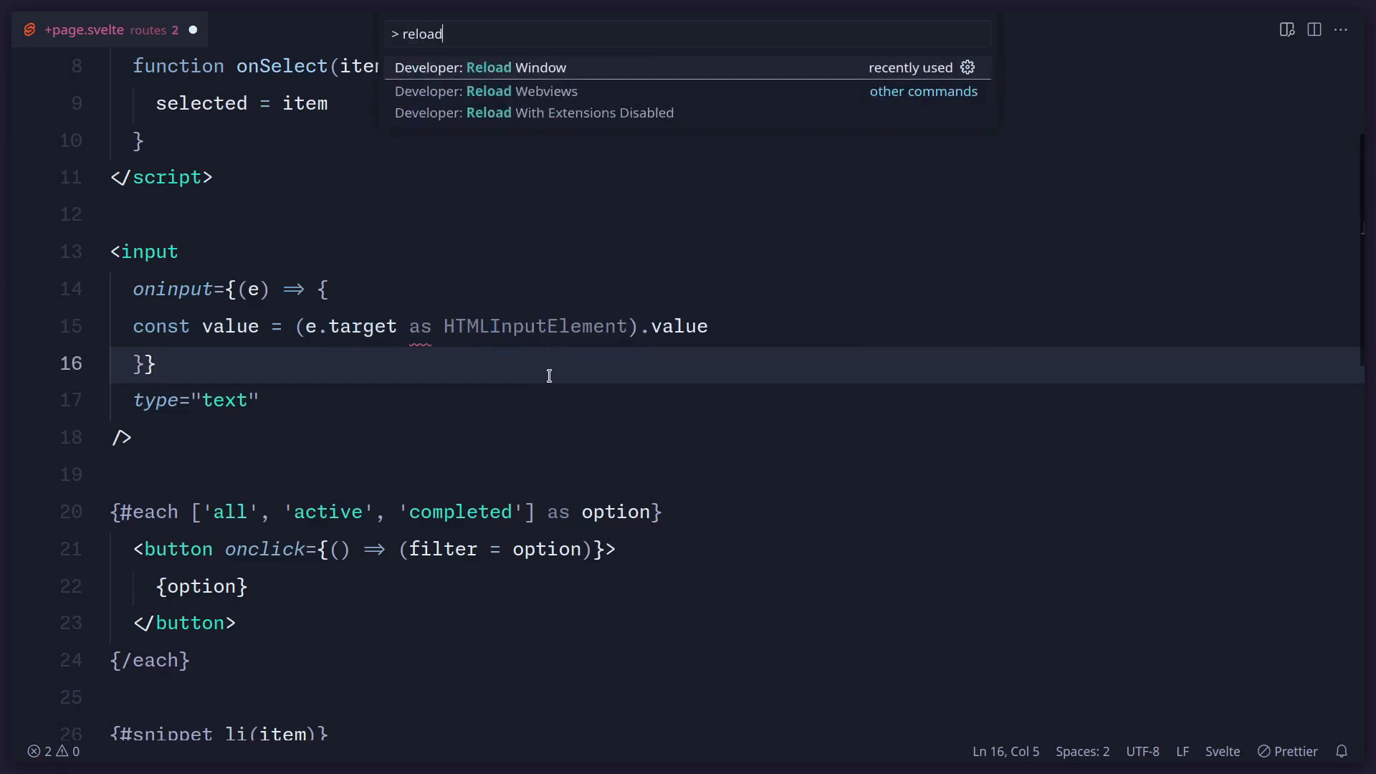
- Run 'Svelte: Restart Language Server' from the Command Palette, then return to +page.svelte
{"action": "type", "text": "res"}
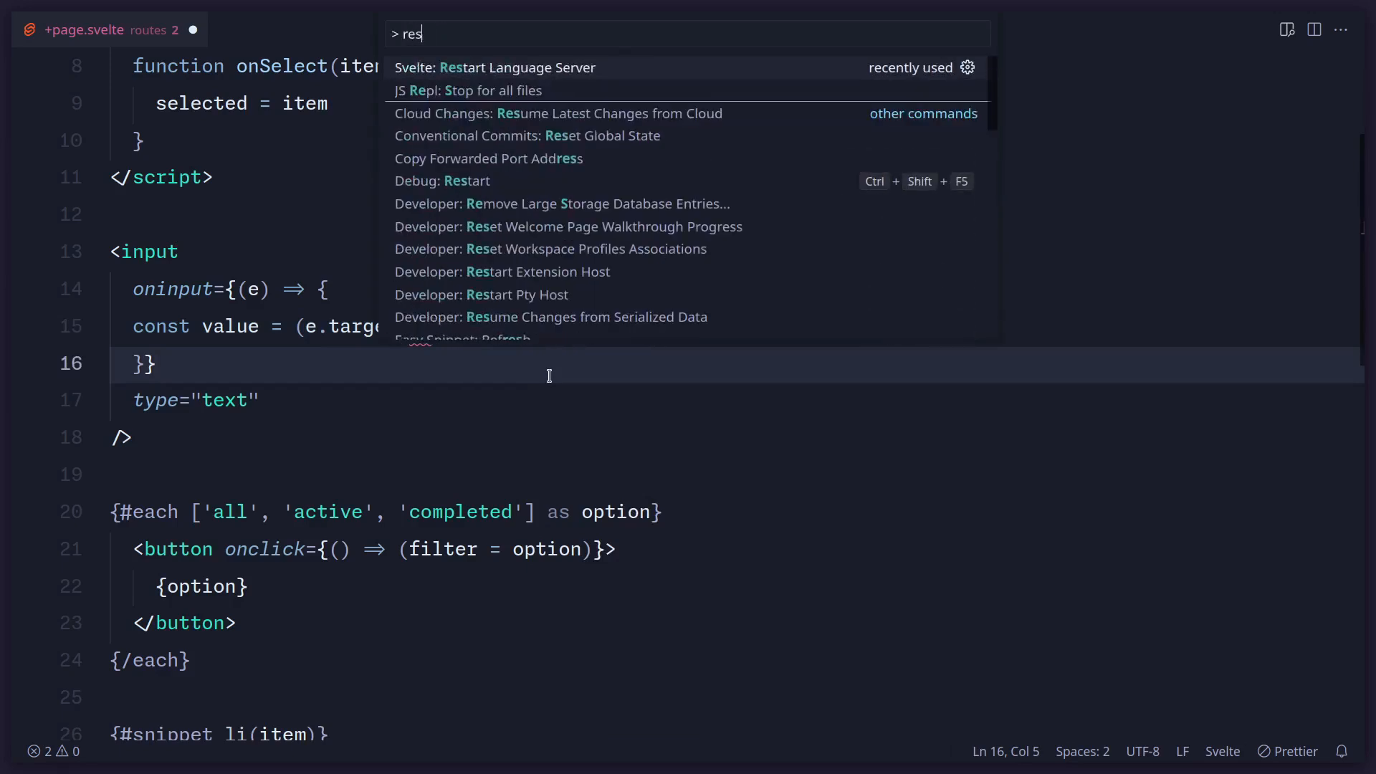
{"action": "left_click", "coordinate": [494, 67]}
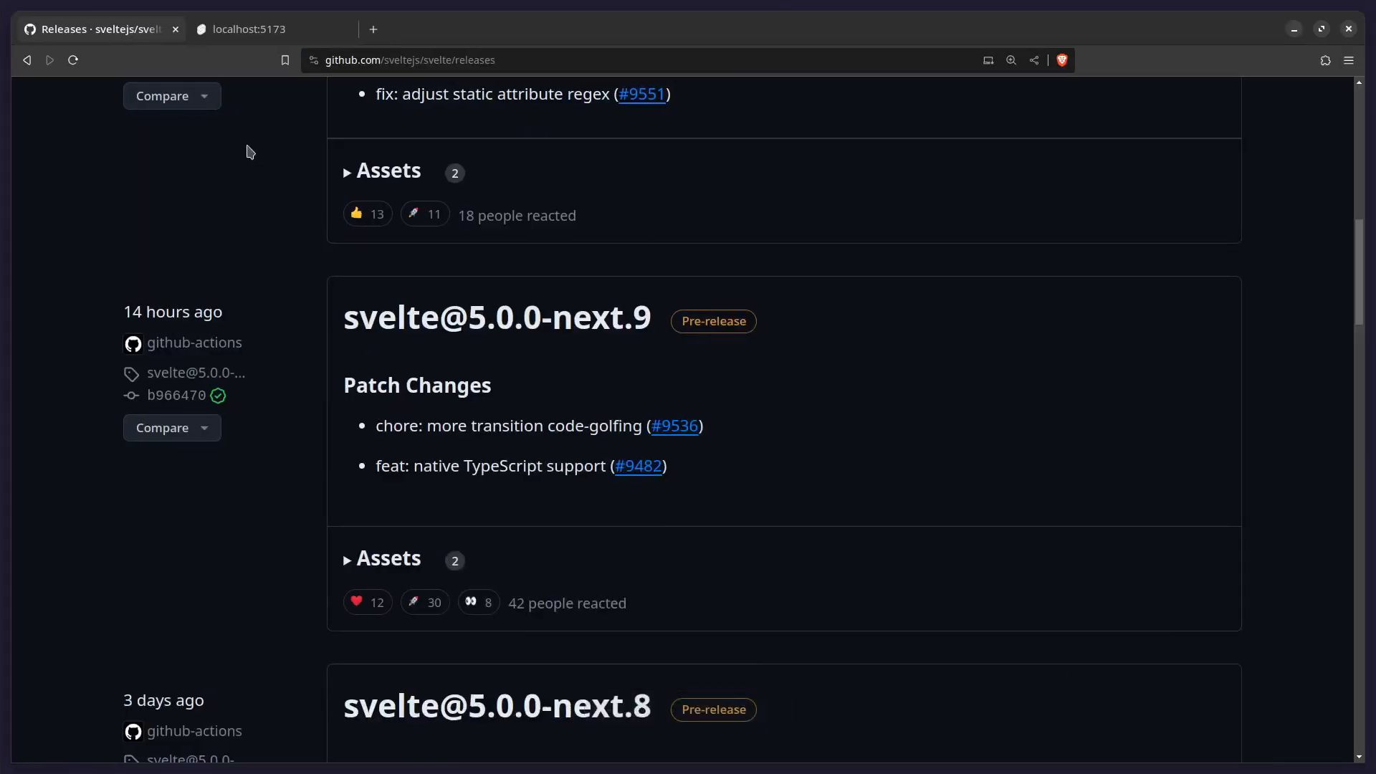
{"action": "left_click", "coordinate": [249, 29]}
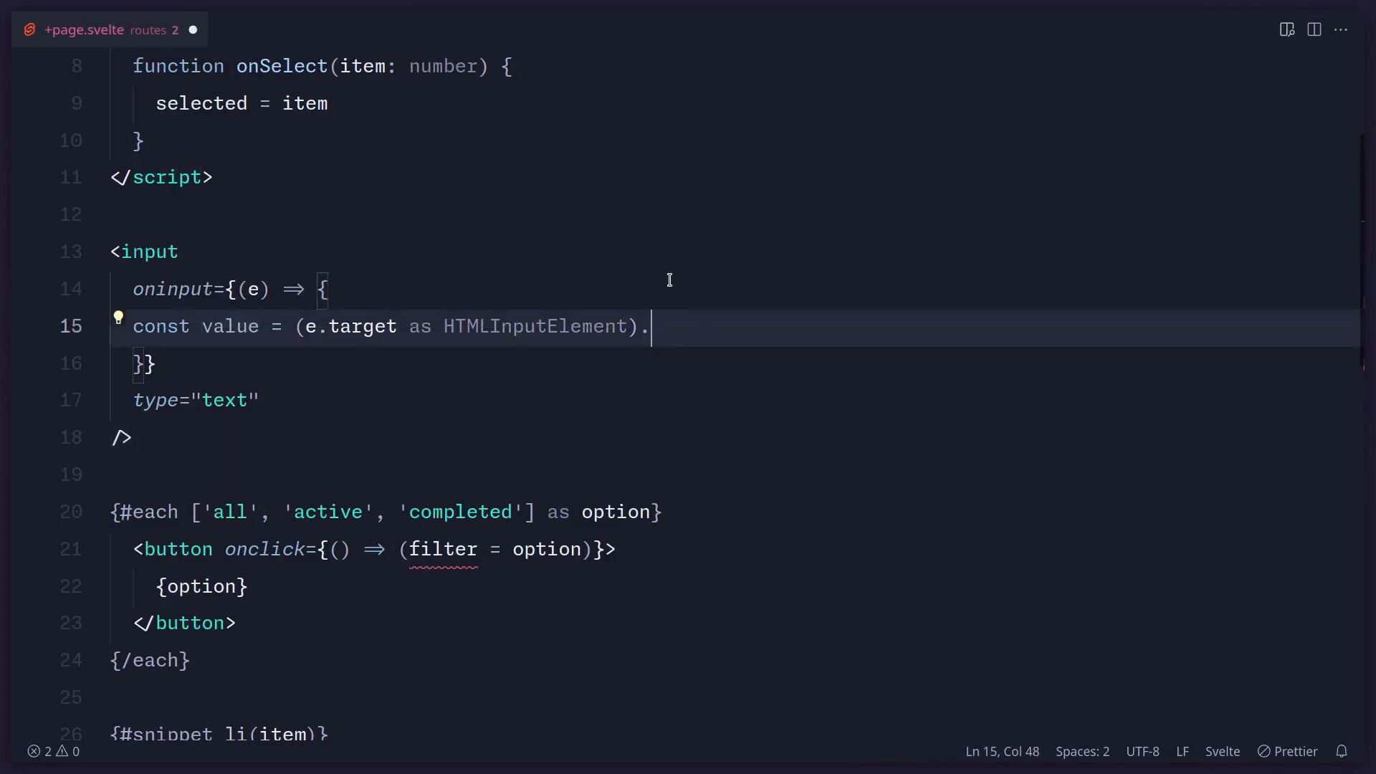
{"action": "type", "text": "value"}
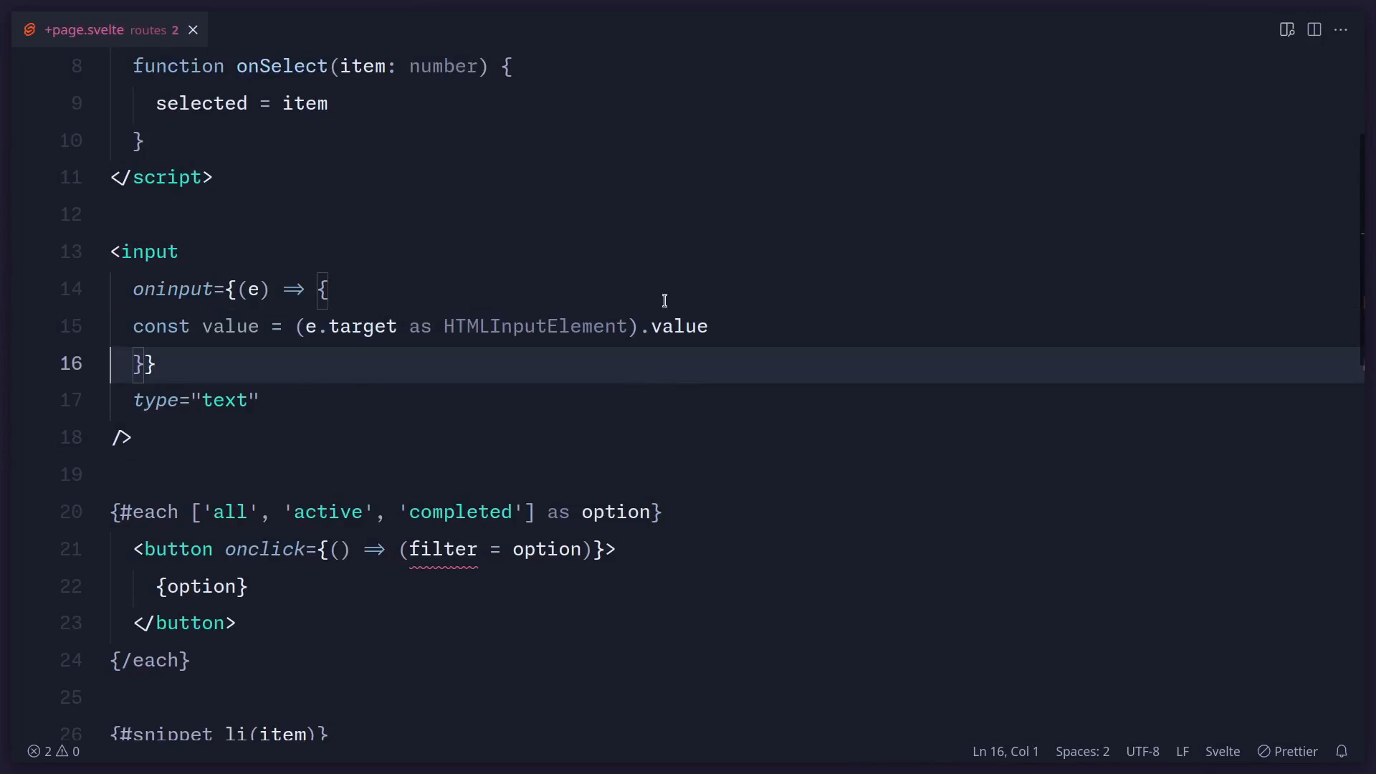
{"action": "scroll", "scroll_direction": "down", "scroll_amount": 3}
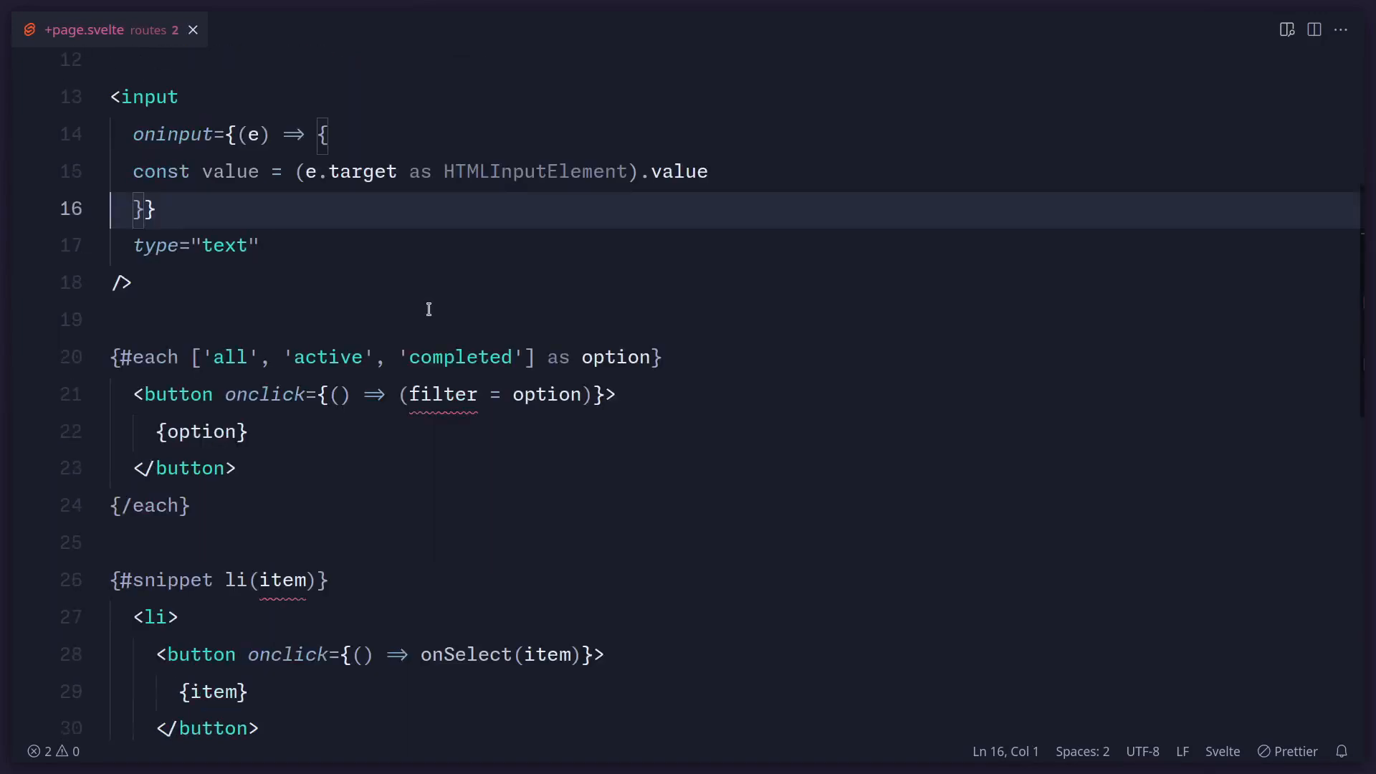
{"action": "scroll", "scroll_direction": "down", "scroll_amount": 3}
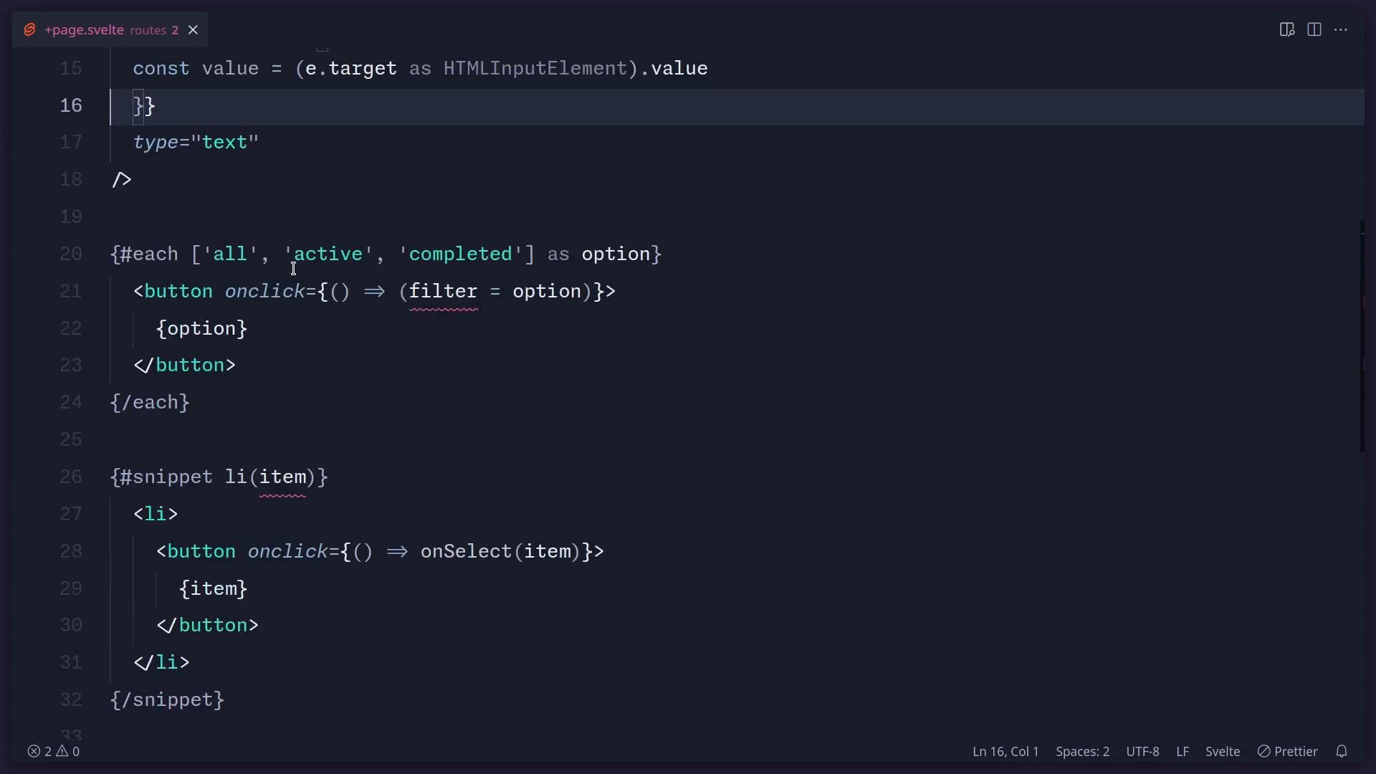
{"action": "mouse_move", "coordinate": [506, 223]}
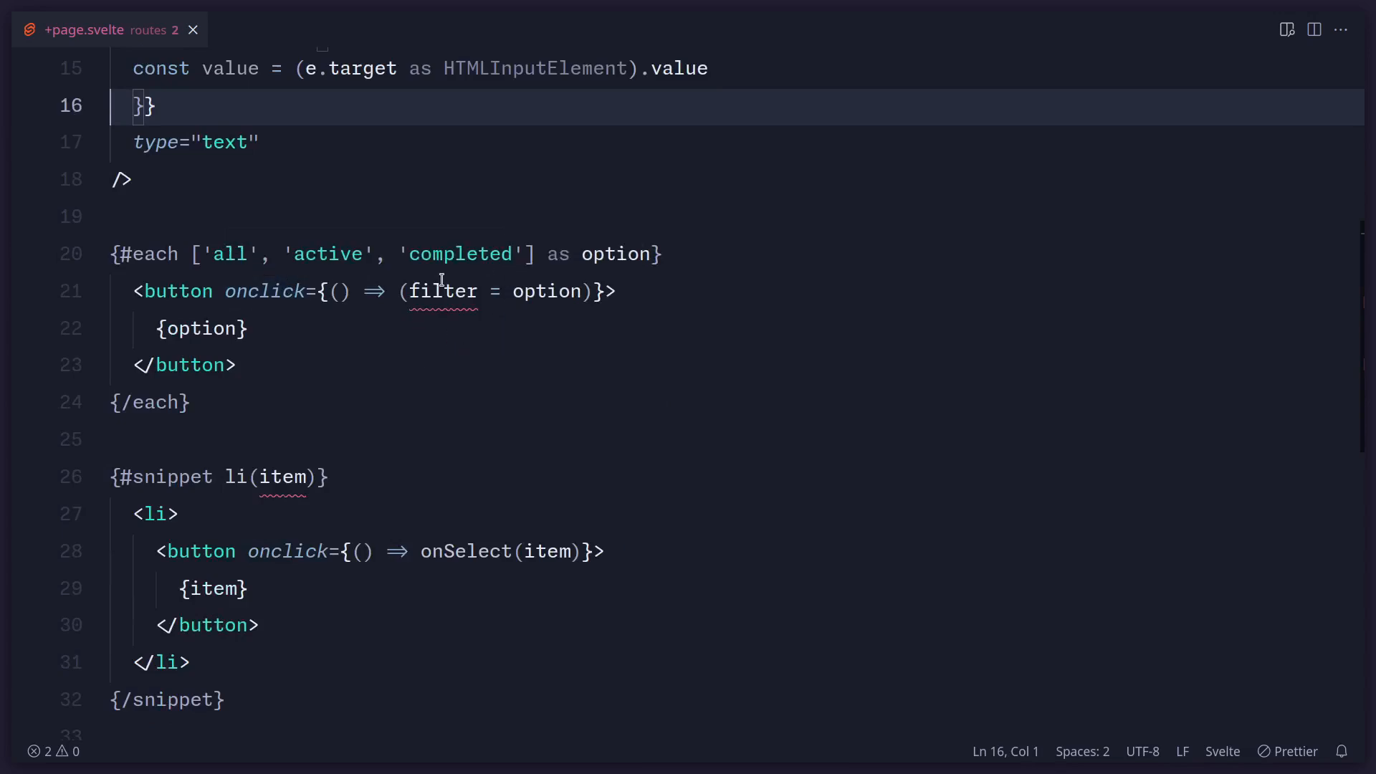
{"action": "mouse_move", "coordinate": [441, 290]}
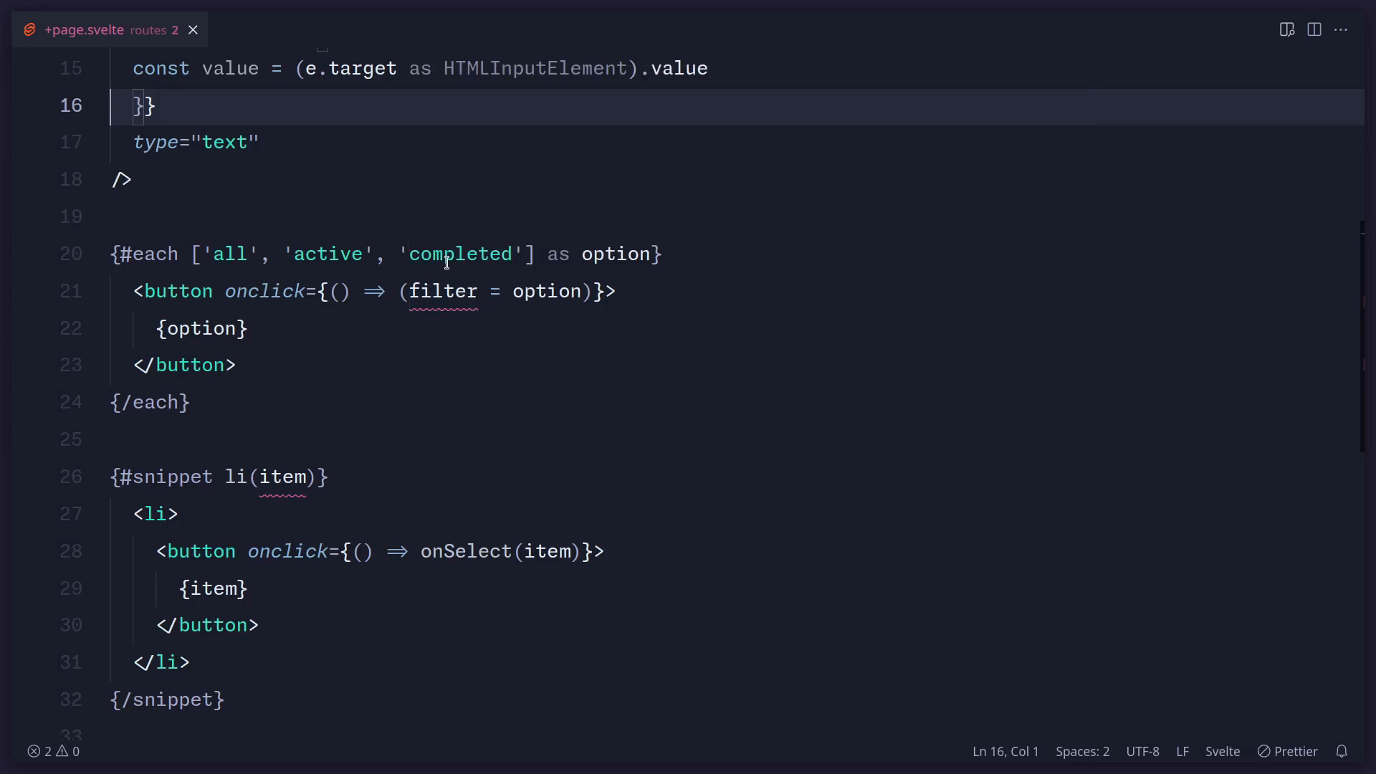
{"action": "mouse_move", "coordinate": [619, 261]}
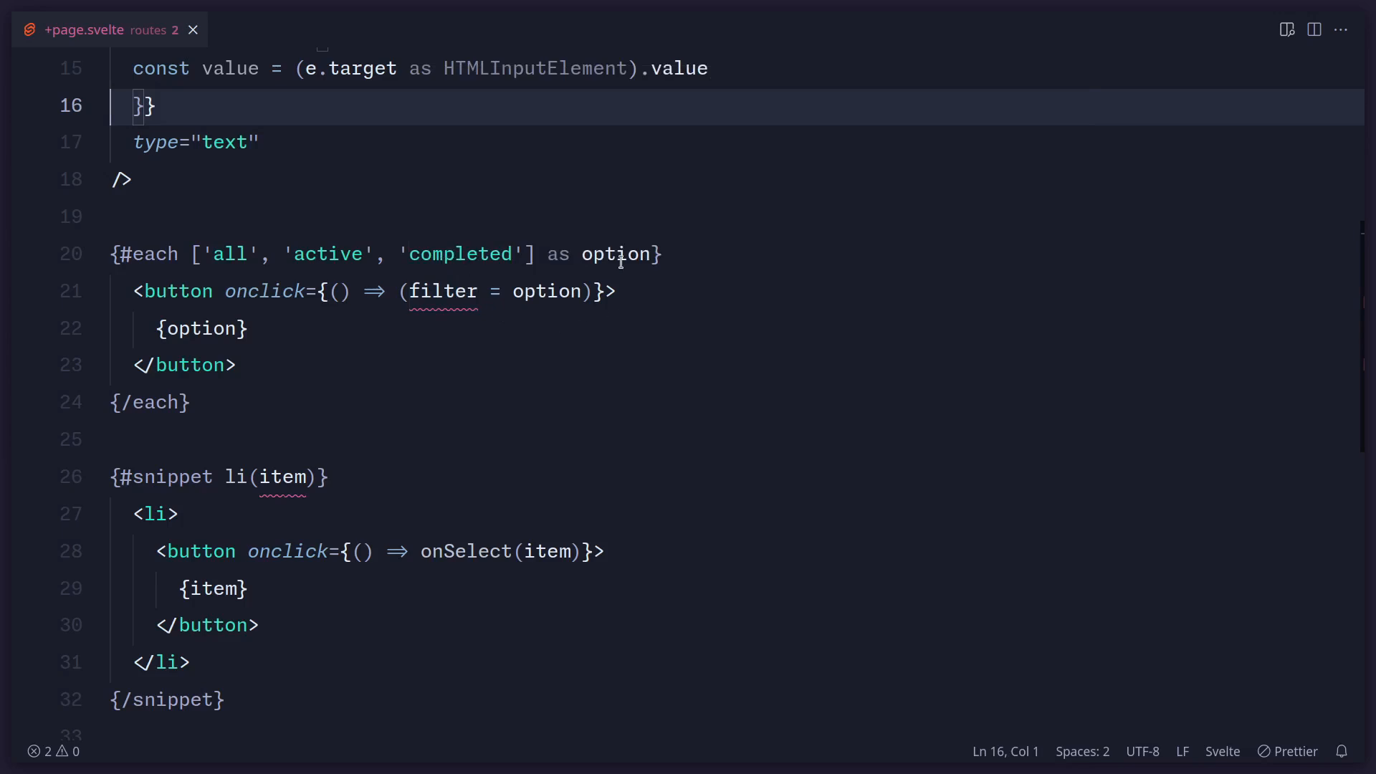
{"action": "mouse_move", "coordinate": [619, 254]}
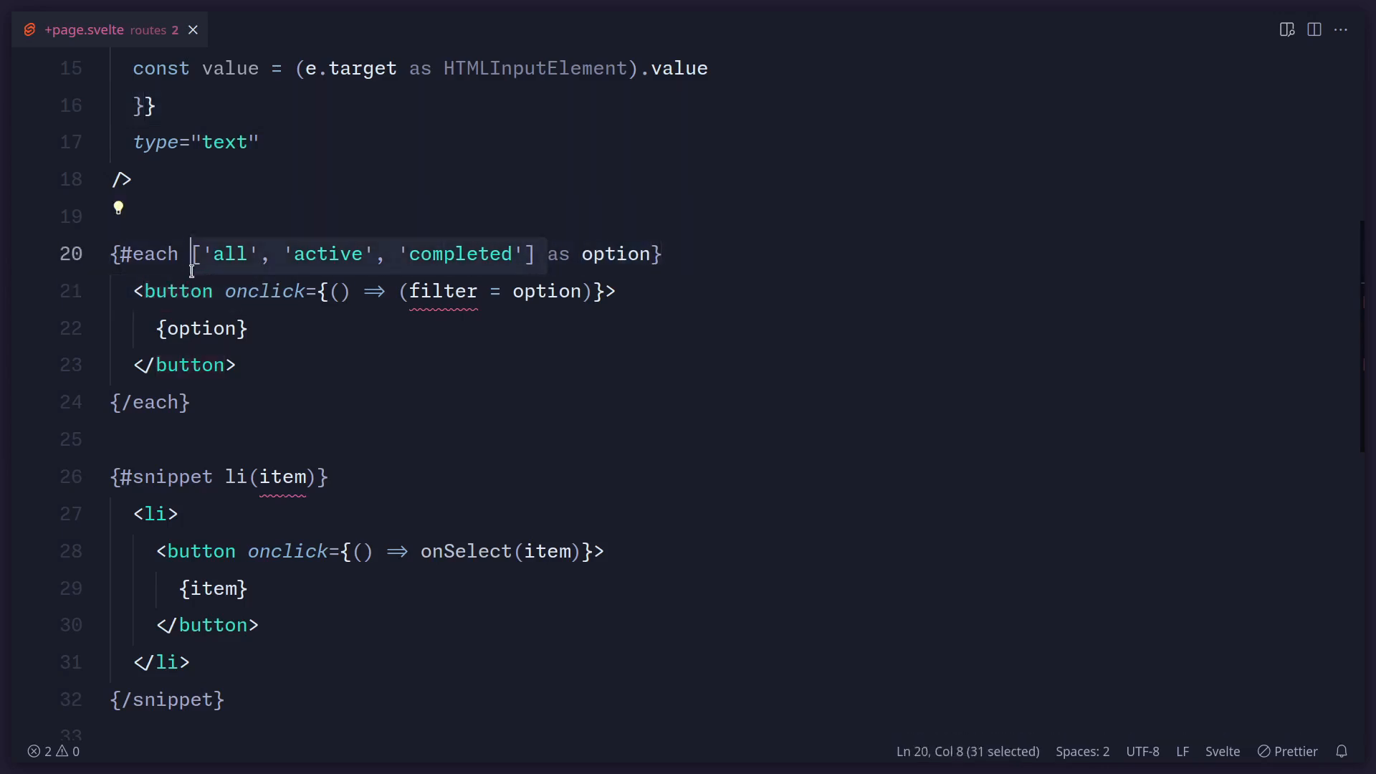
{"action": "scroll", "scroll_direction": "up", "scroll_amount": 3}
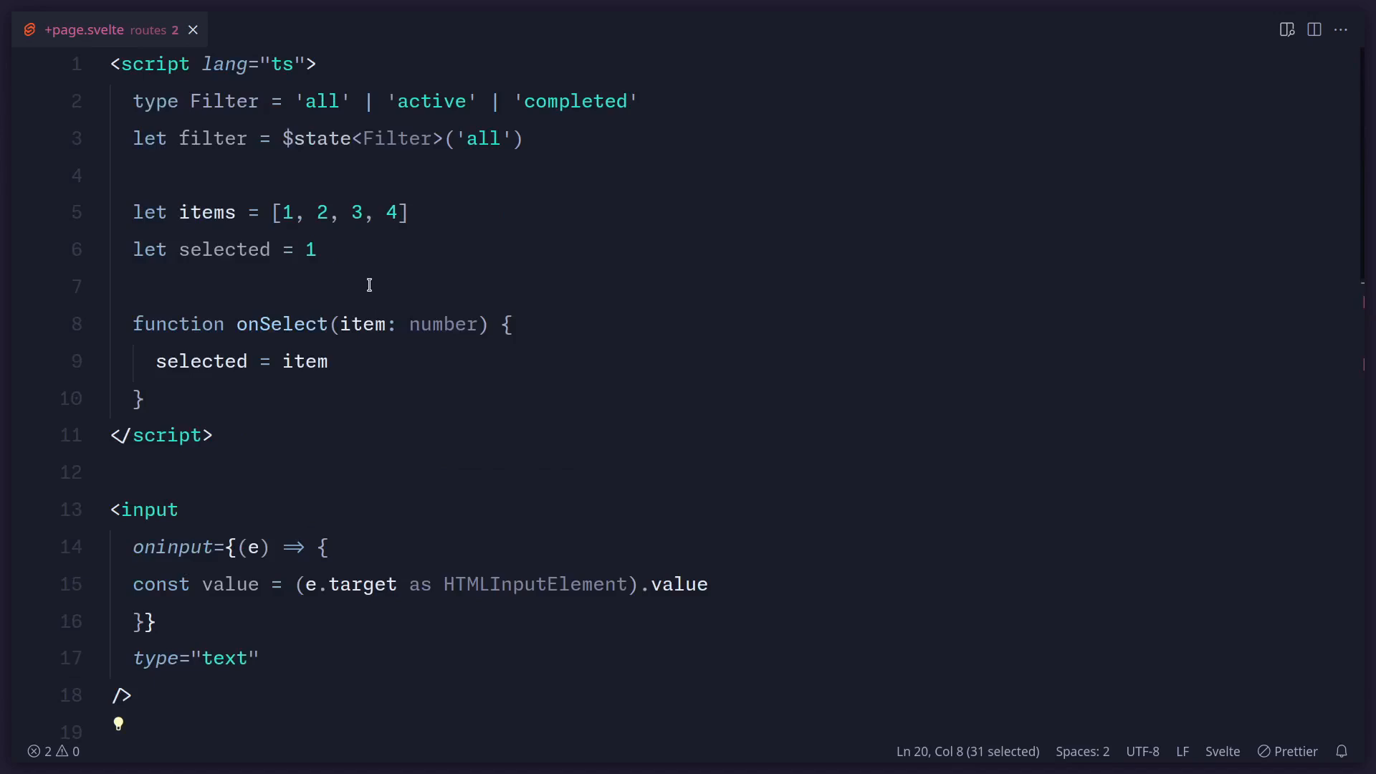
{"action": "mouse_move", "coordinate": [400, 387]}
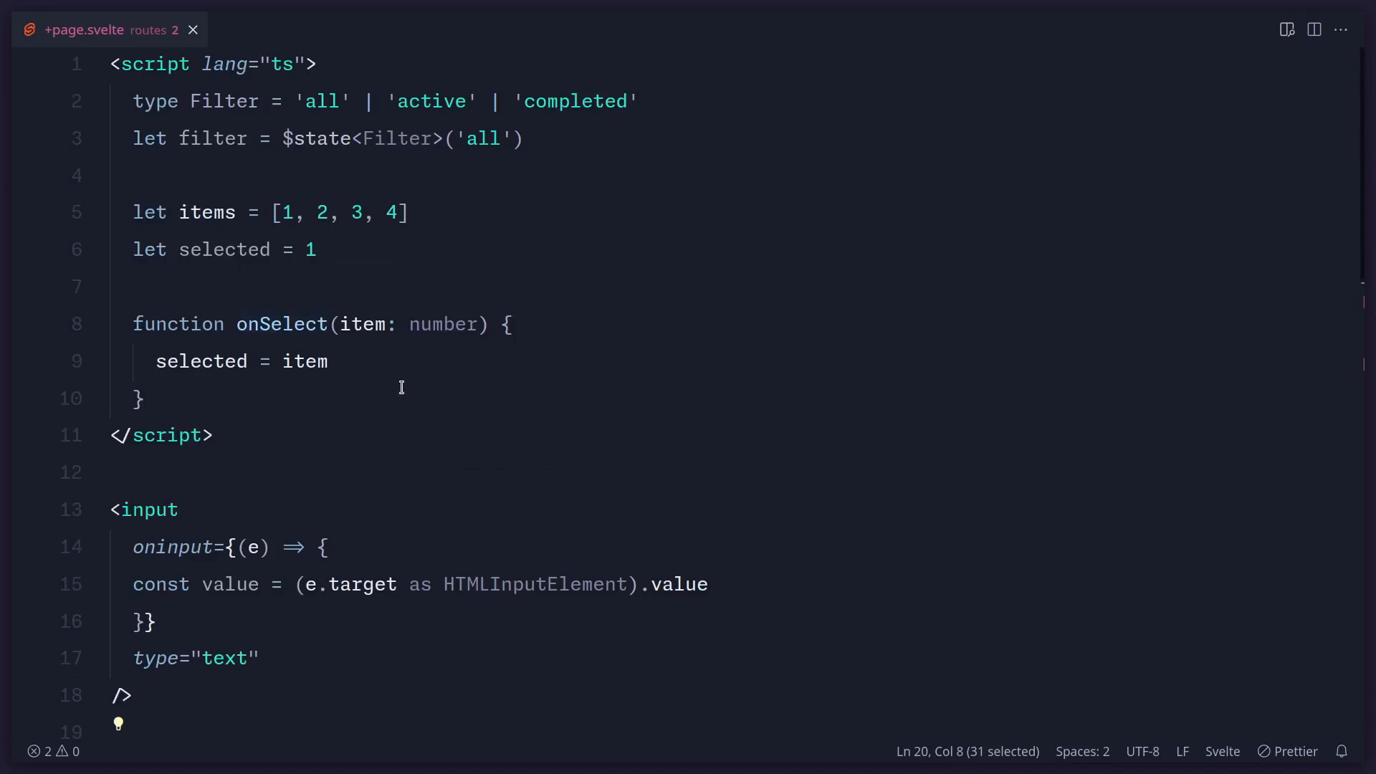
{"action": "scroll", "scroll_direction": "down", "scroll_amount": 3}
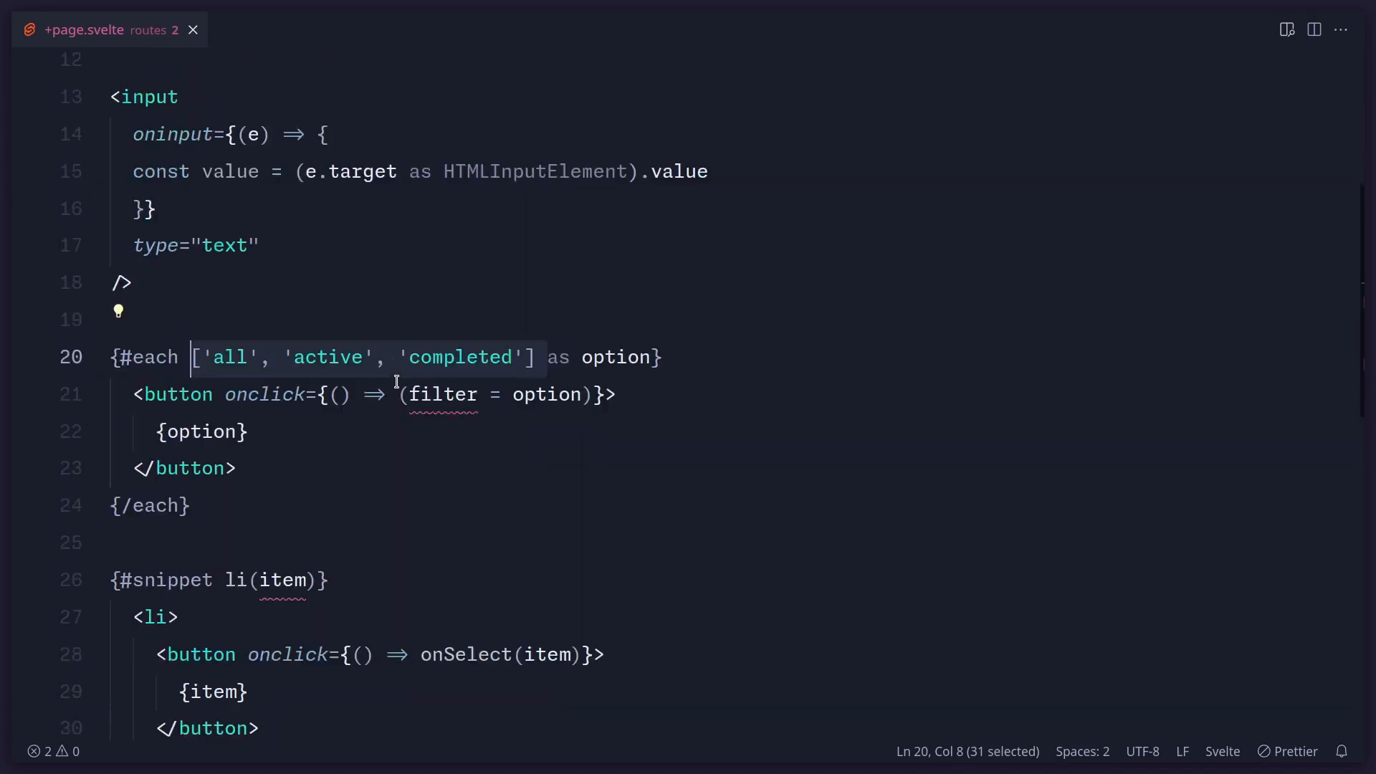
{"action": "scroll", "scroll_direction": "down", "scroll_amount": 3}
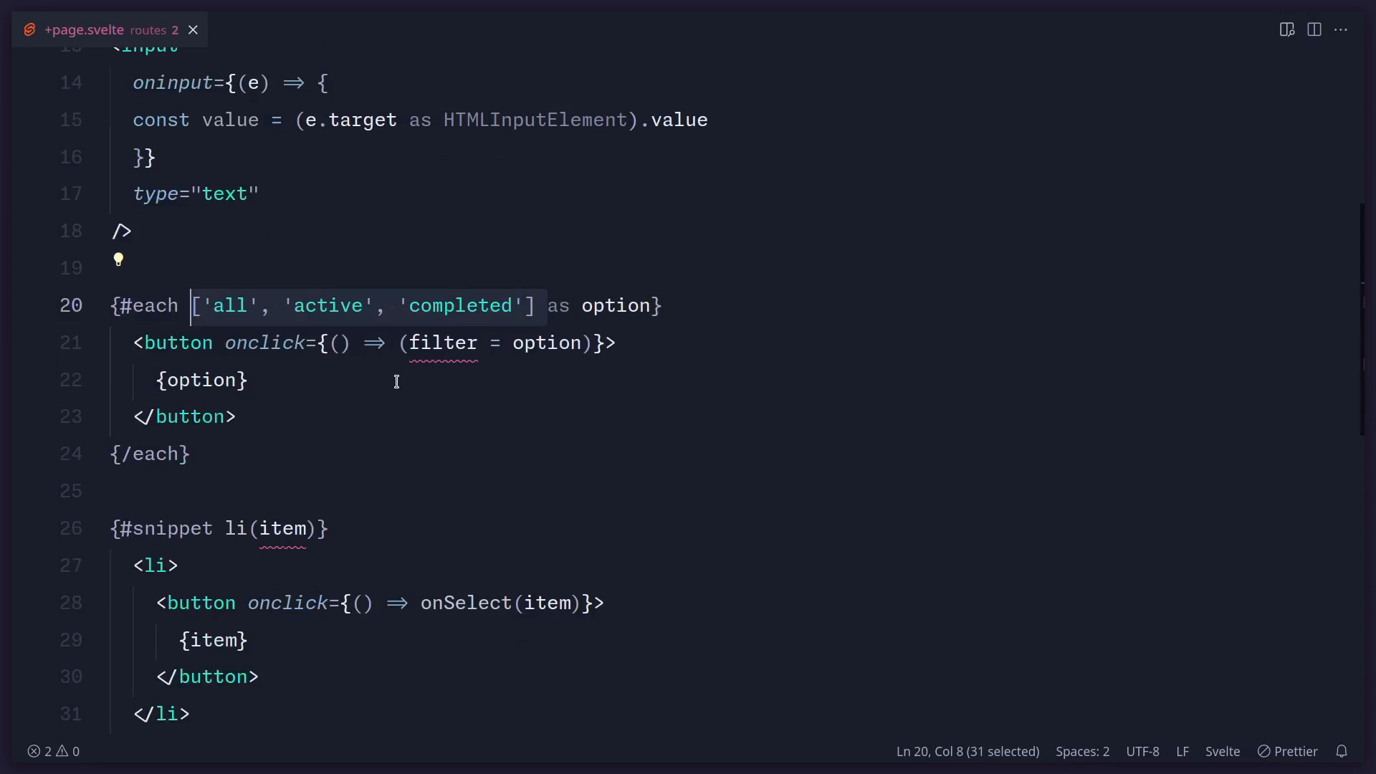
- Append 'as const' to the ['all', 'active', 'completed'] array in the each block
{"action": "type", "text": "const as"}
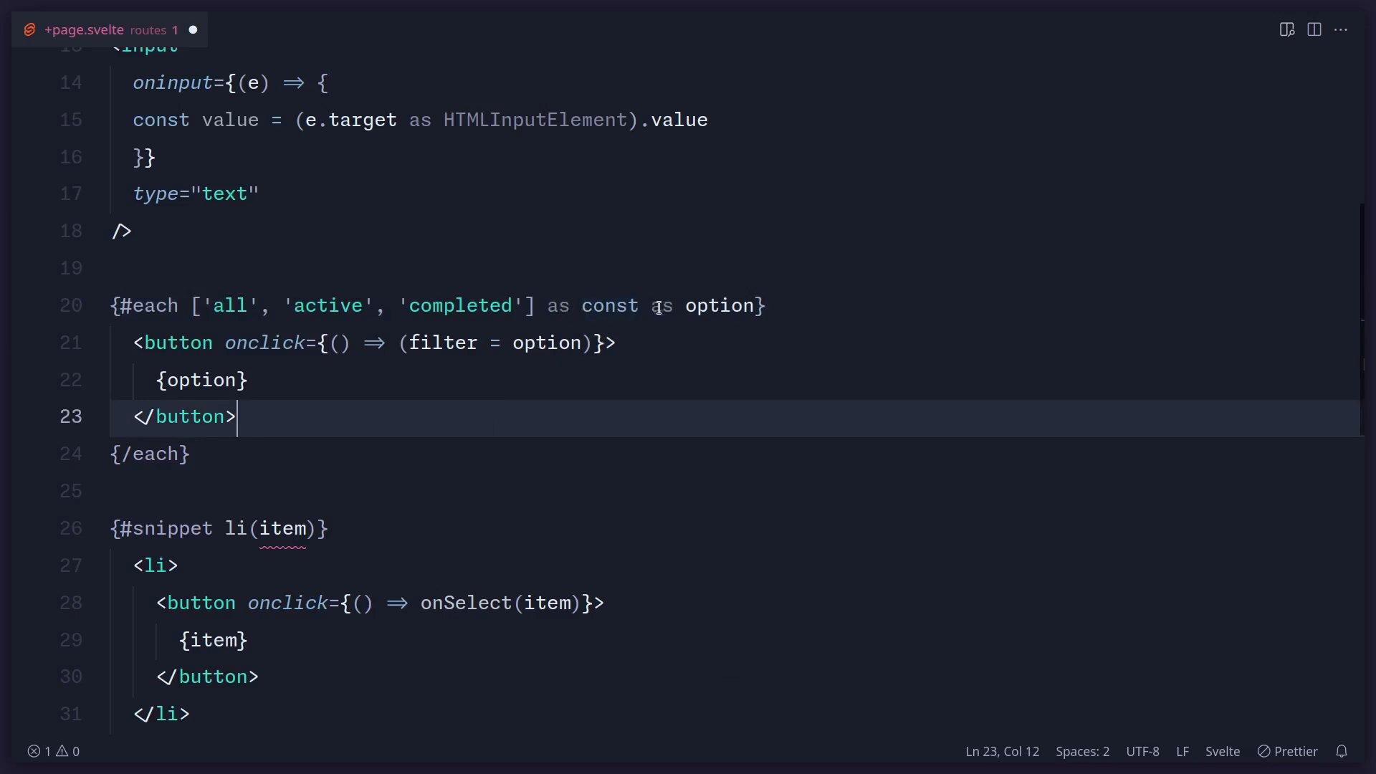
{"action": "mouse_move", "coordinate": [649, 330]}
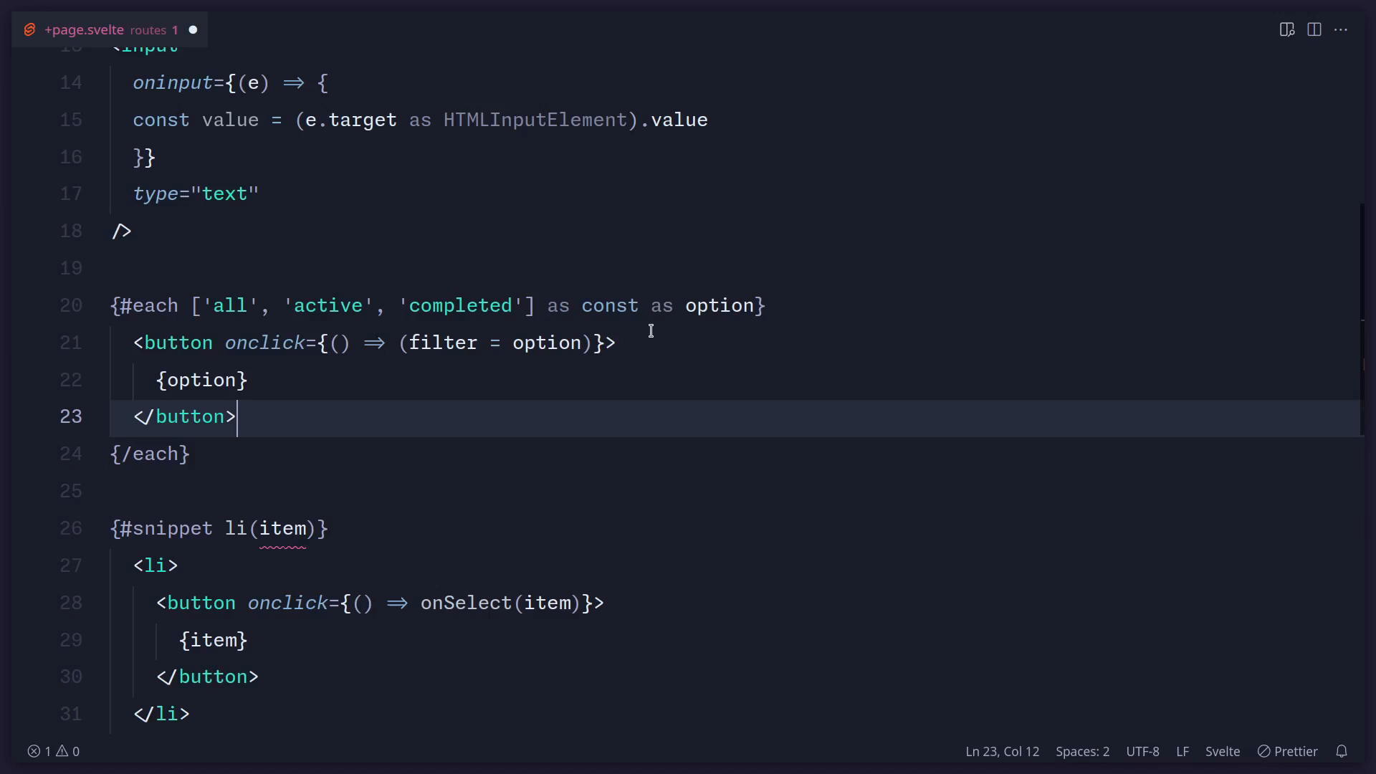
{"action": "mouse_move", "coordinate": [720, 305]}
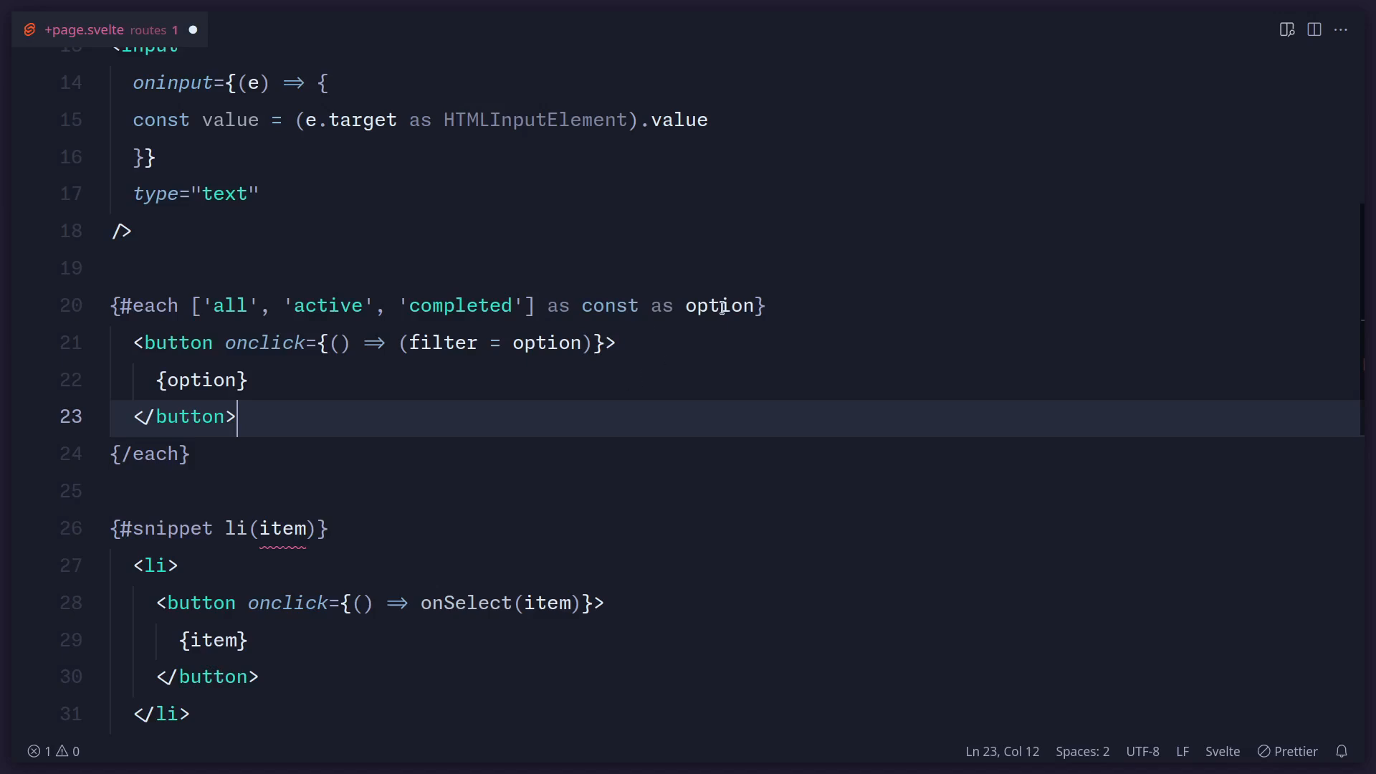
{"action": "mouse_move", "coordinate": [721, 306]}
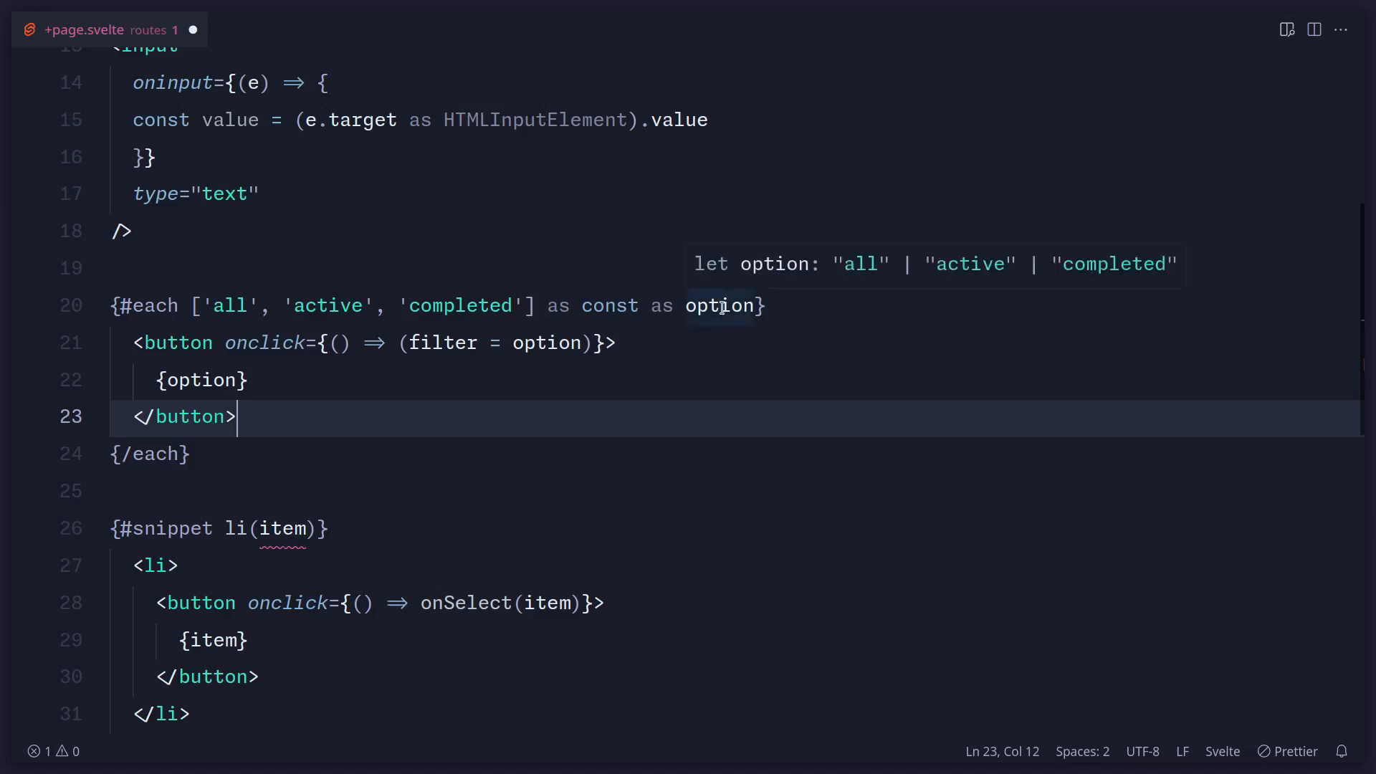
{"action": "mouse_move", "coordinate": [446, 336]}
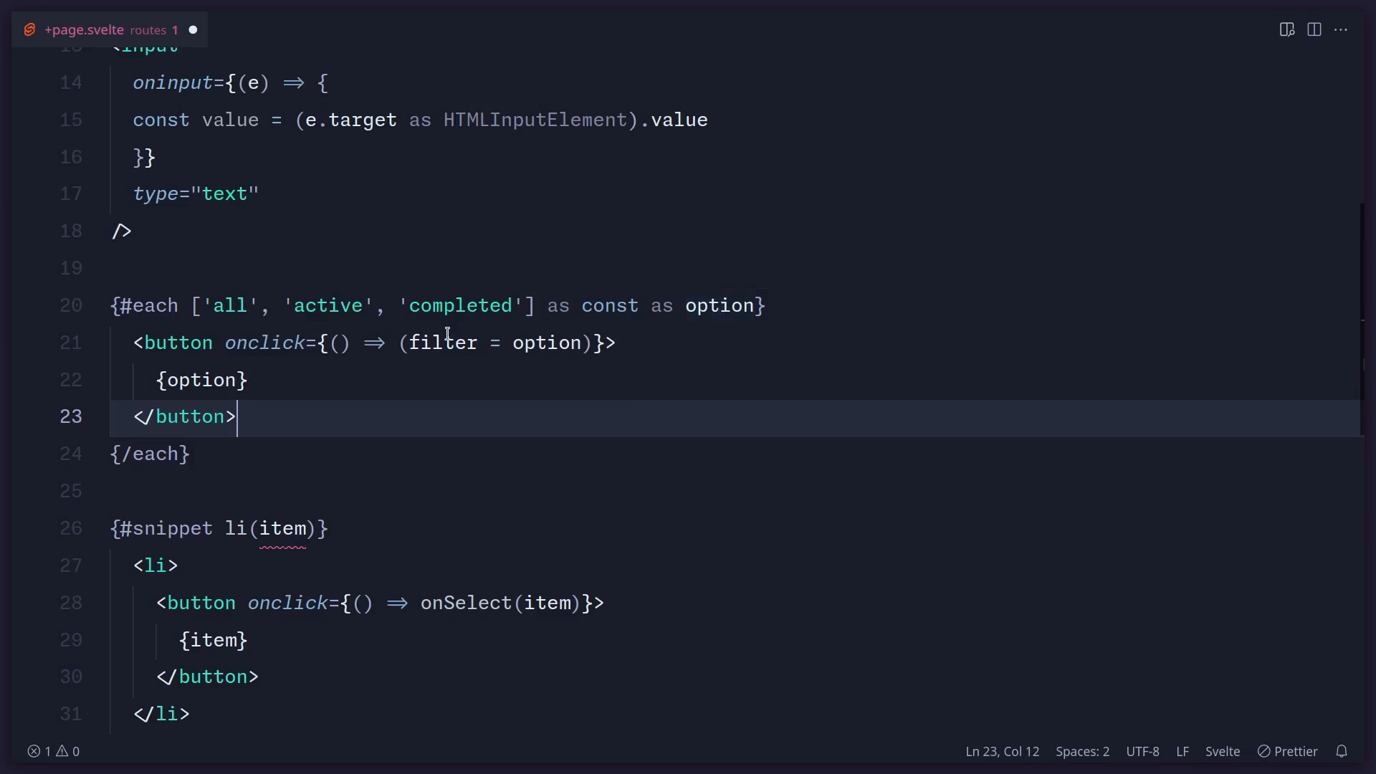
{"action": "mouse_move", "coordinate": [544, 343]}
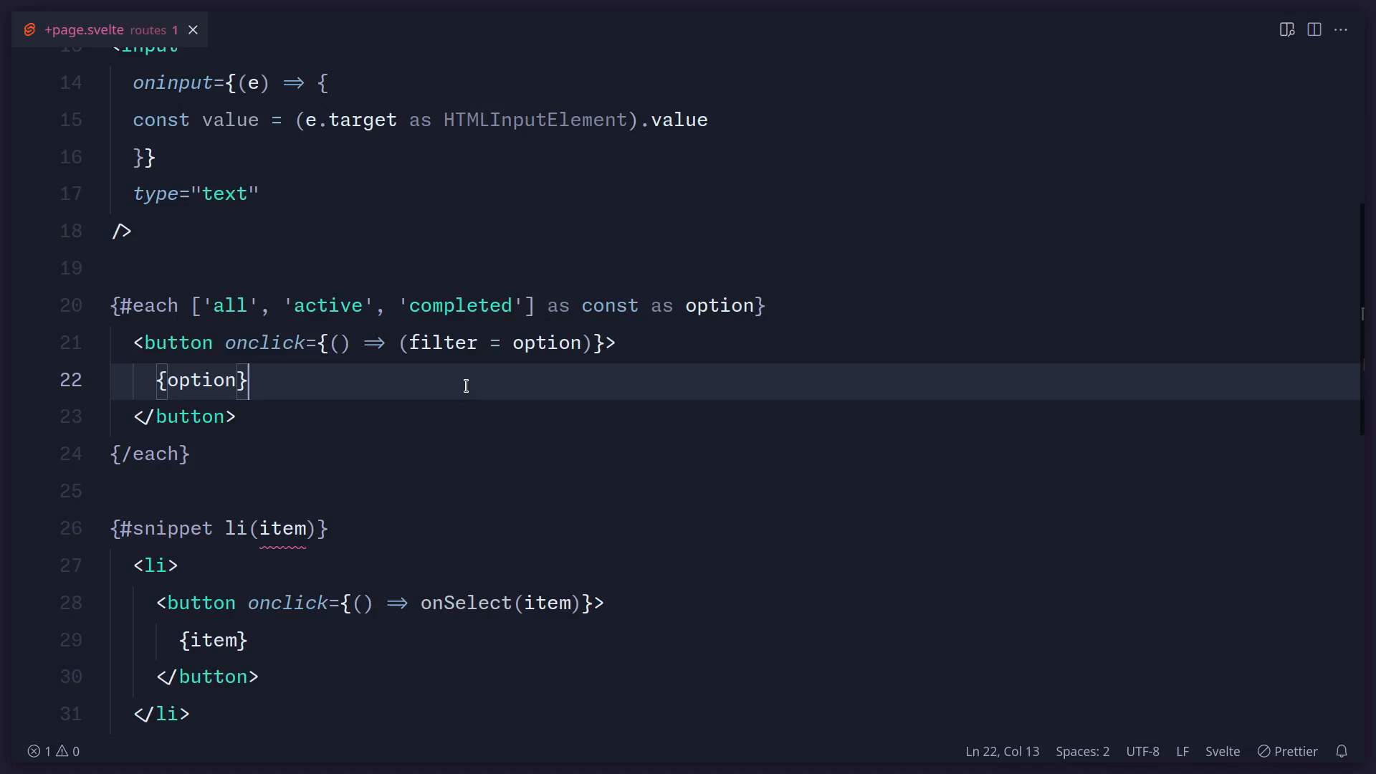
{"action": "scroll", "scroll_direction": "down", "scroll_amount": 3}
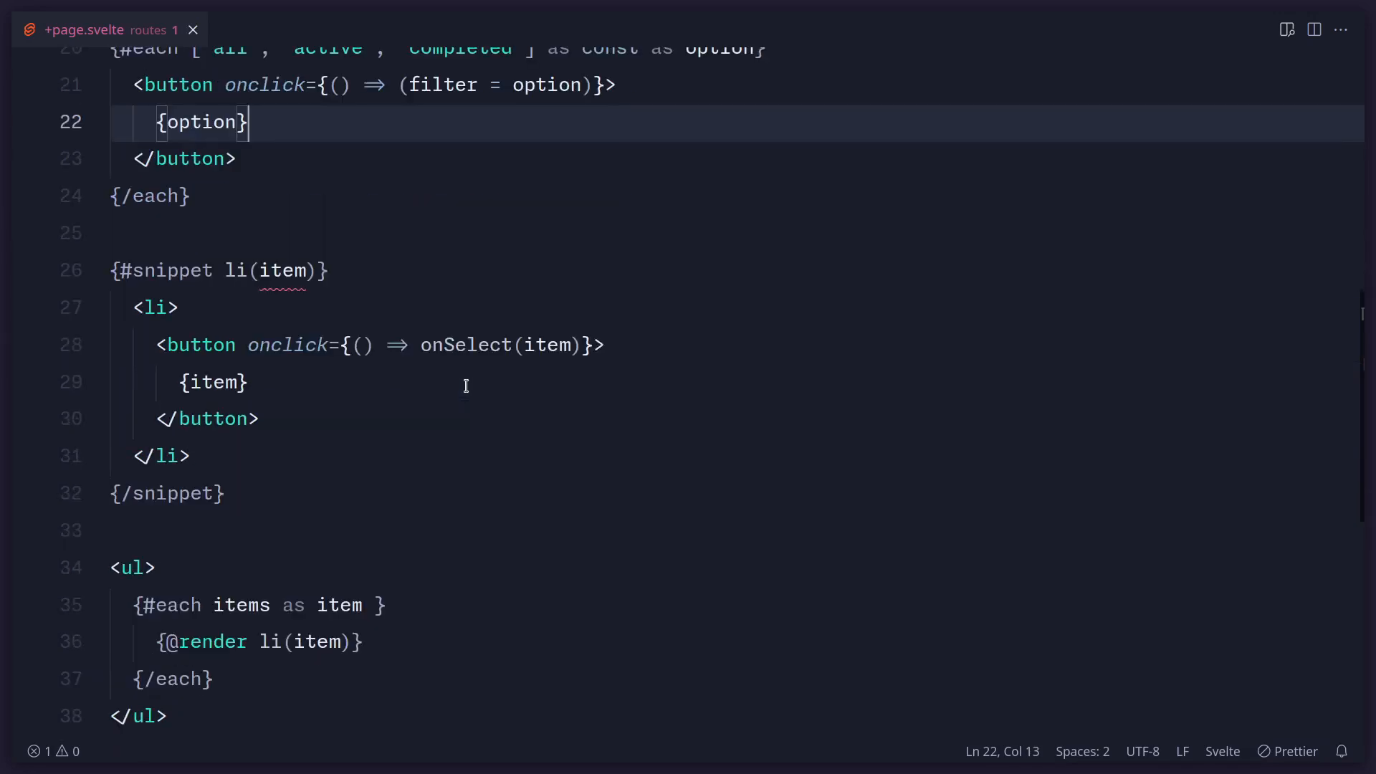
- Annotate the parameter in {#snippet li(item)} as 'item: number'
{"action": "scroll", "scroll_direction": "down", "scroll_amount": 3}
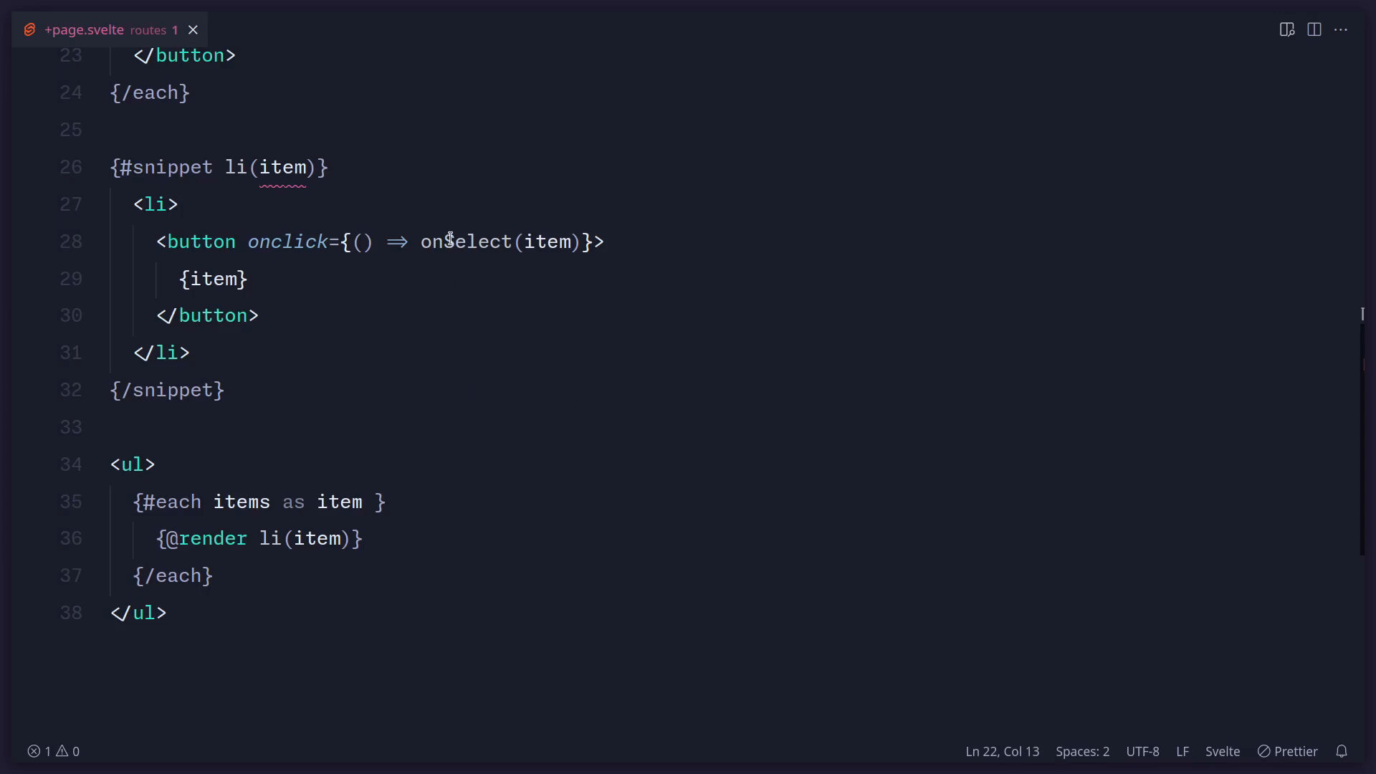
{"action": "mouse_move", "coordinate": [544, 242]}
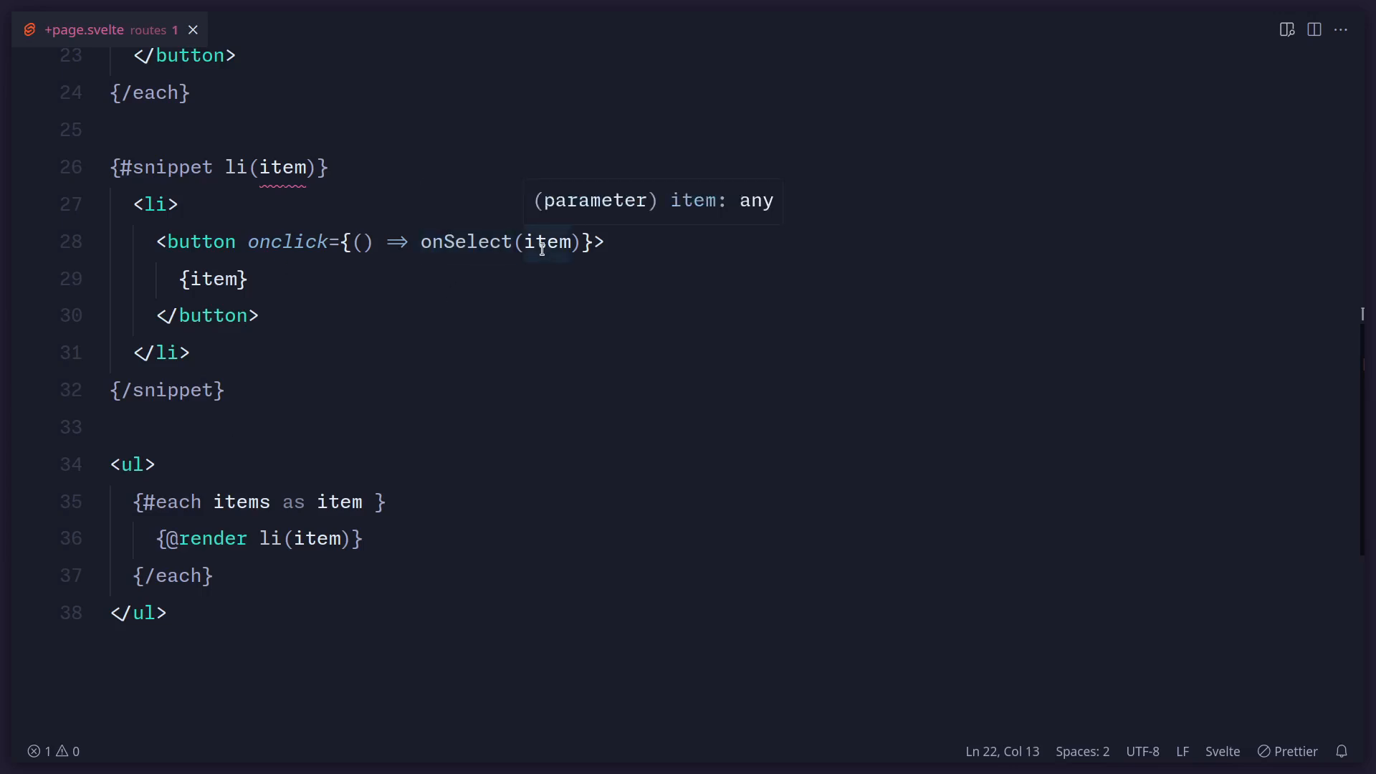
{"action": "scroll", "scroll_direction": "up", "scroll_amount": 3}
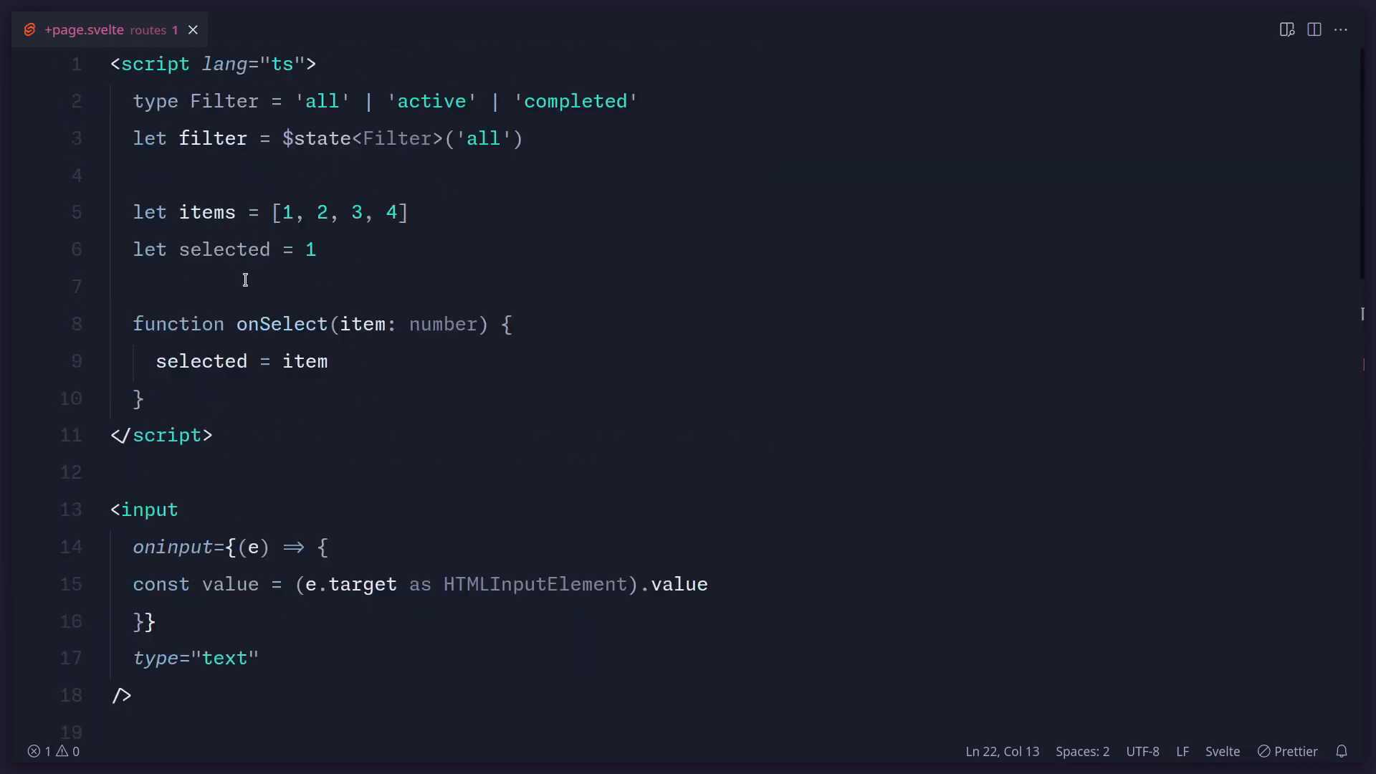
{"action": "mouse_move", "coordinate": [376, 332]}
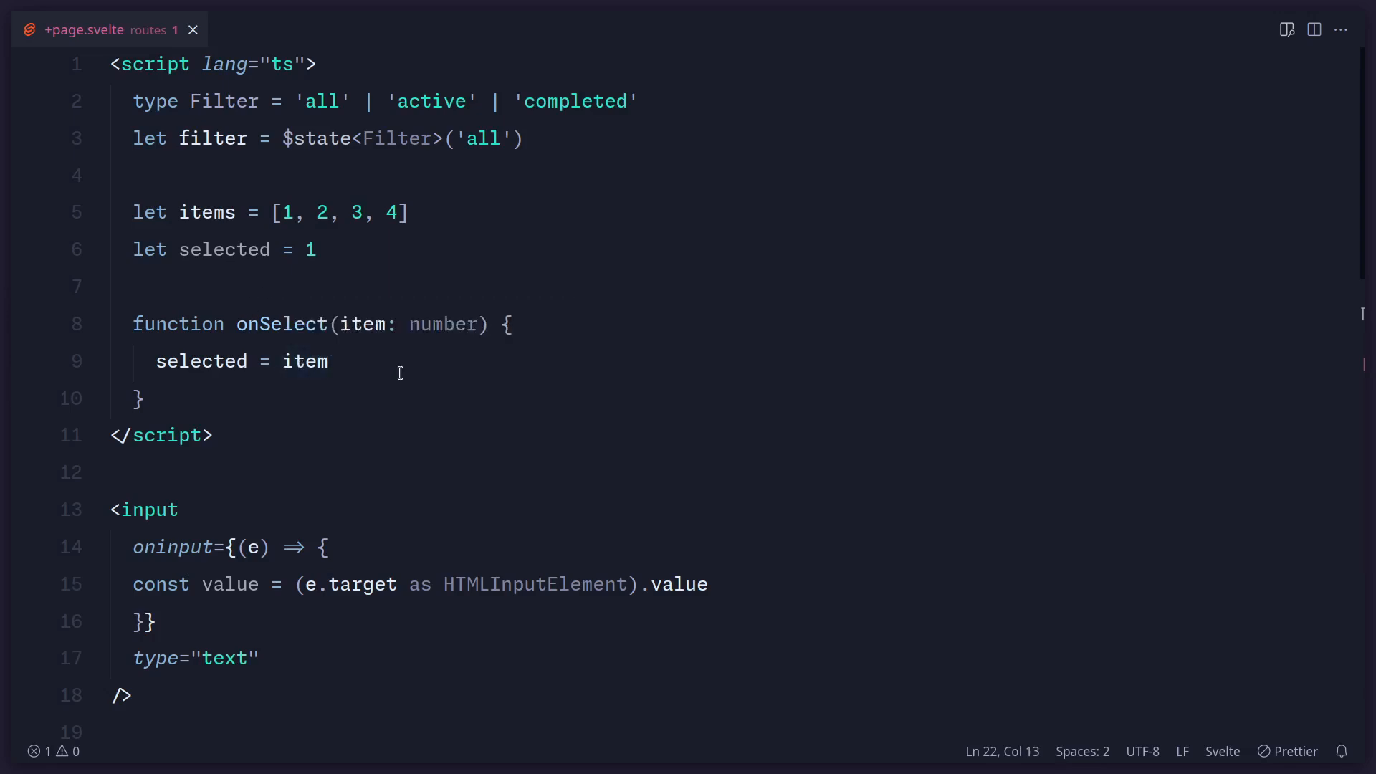
{"action": "scroll", "scroll_direction": "down", "scroll_amount": 3}
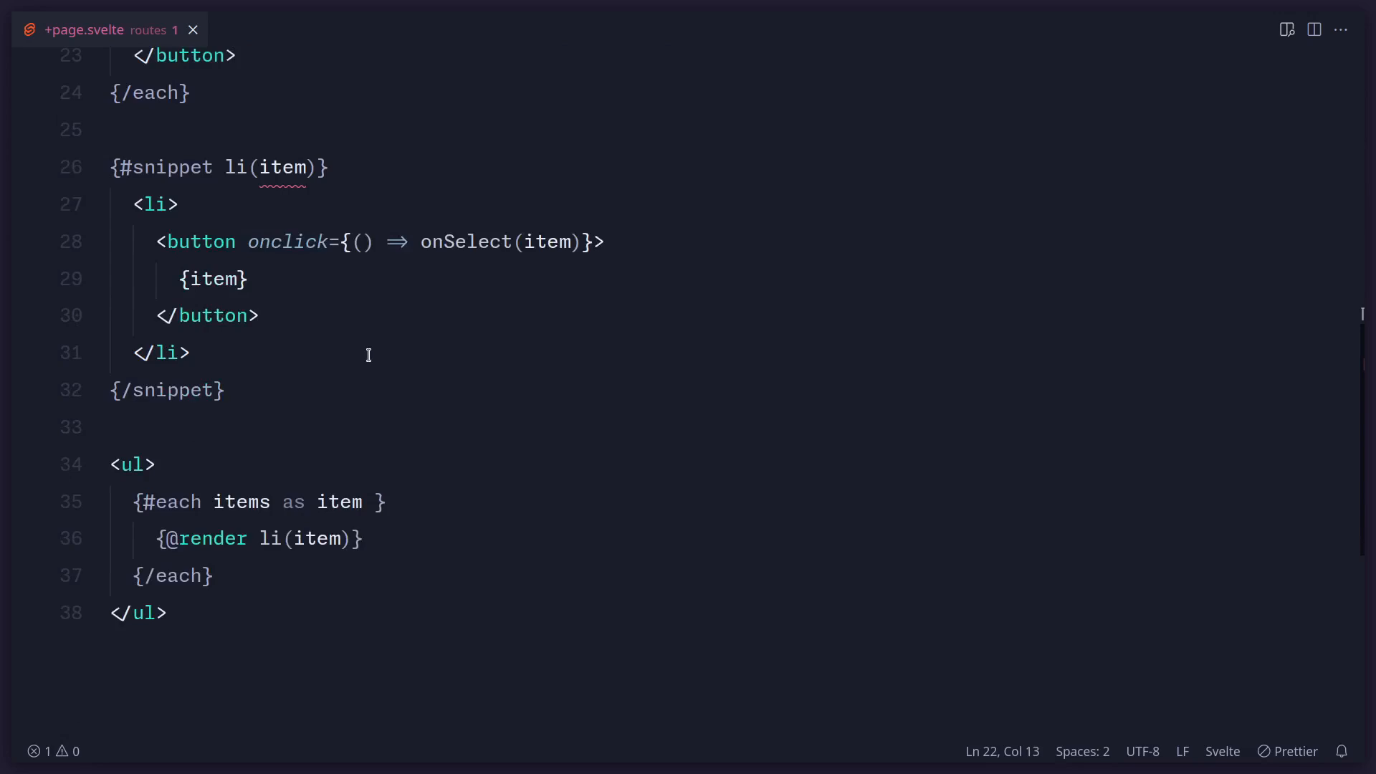
{"action": "left_click", "coordinate": [309, 168]}
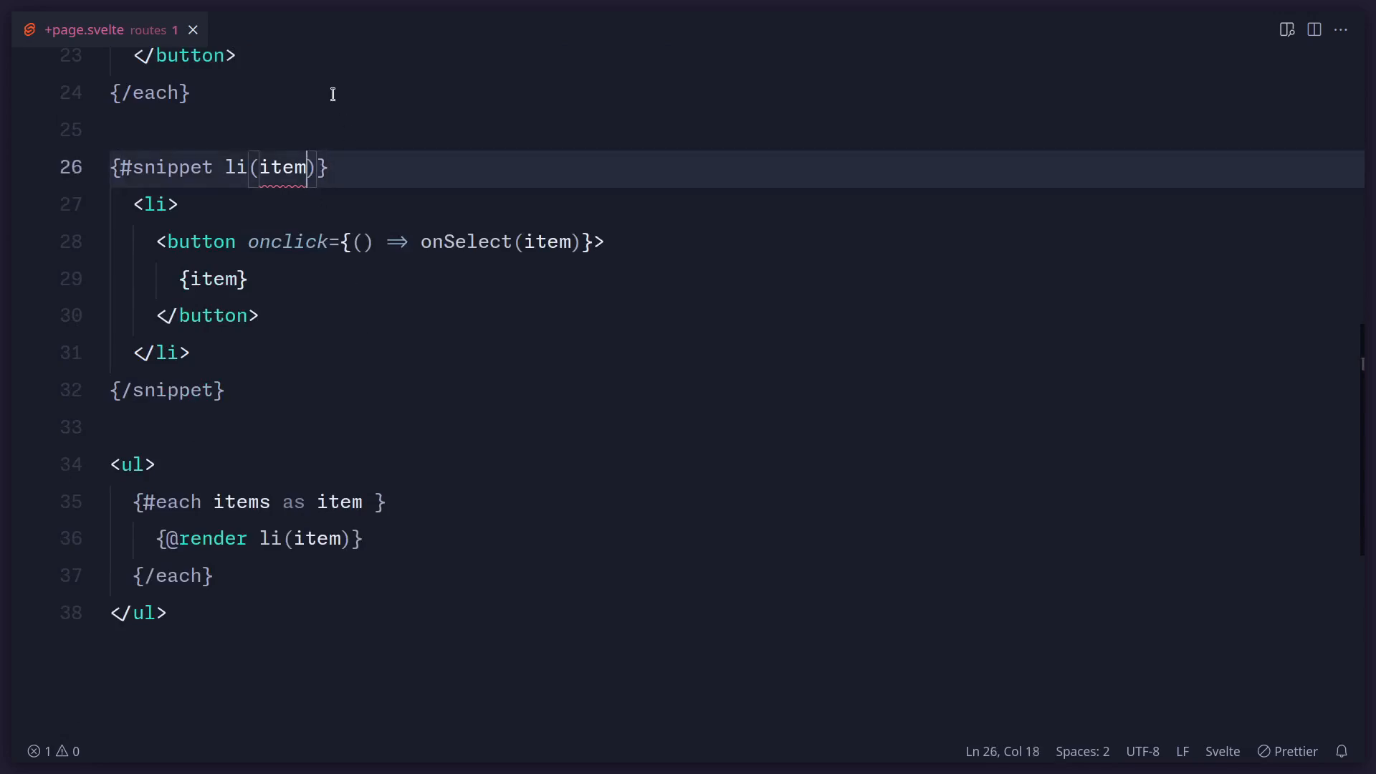
{"action": "type", "text": ": number"}
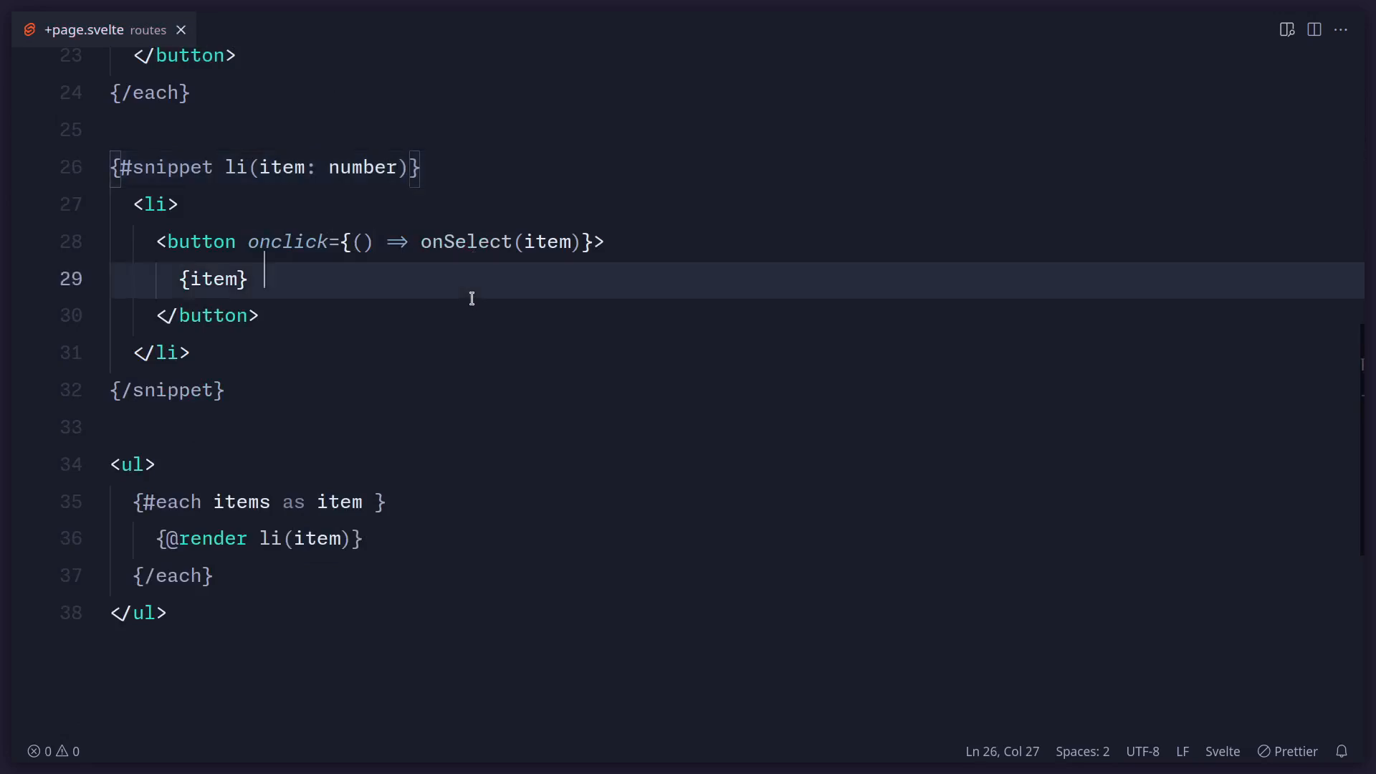
{"action": "left_click", "coordinate": [249, 278]}
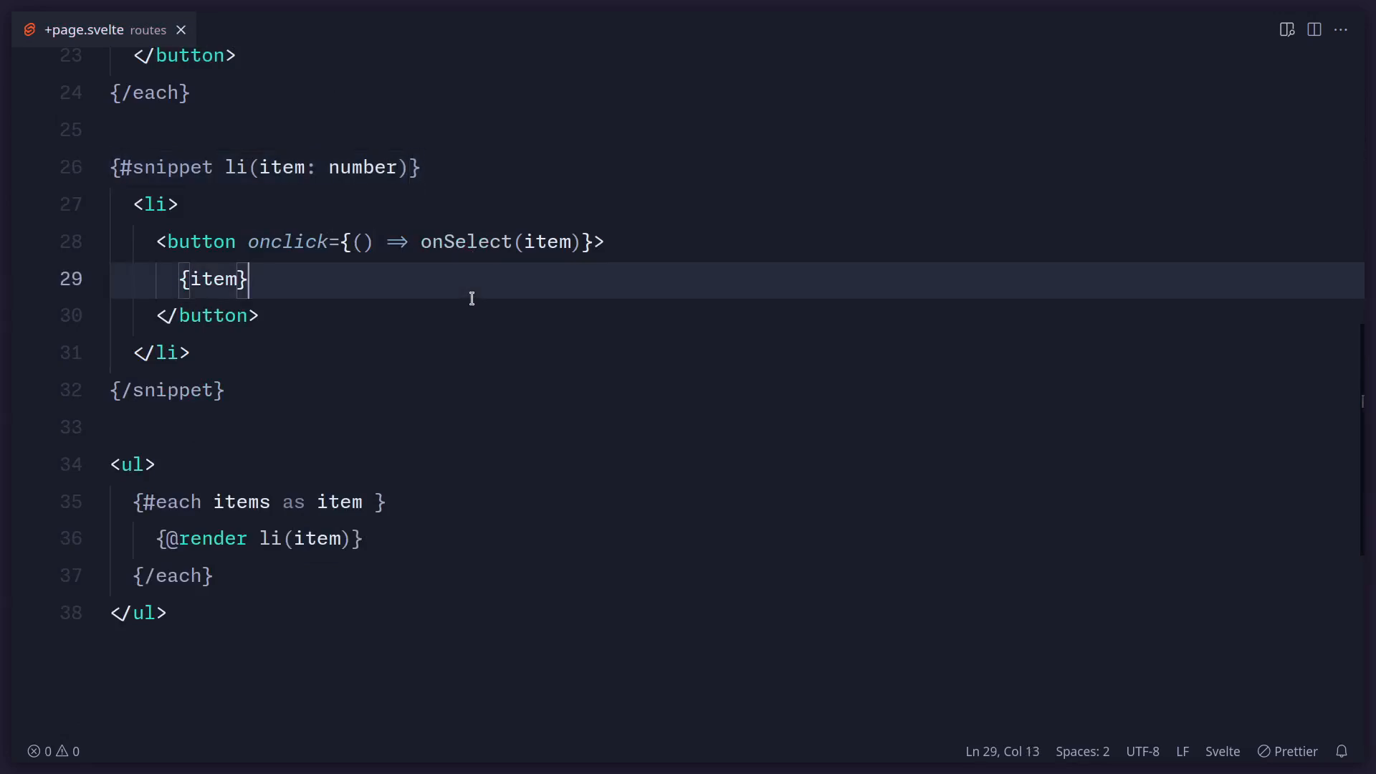